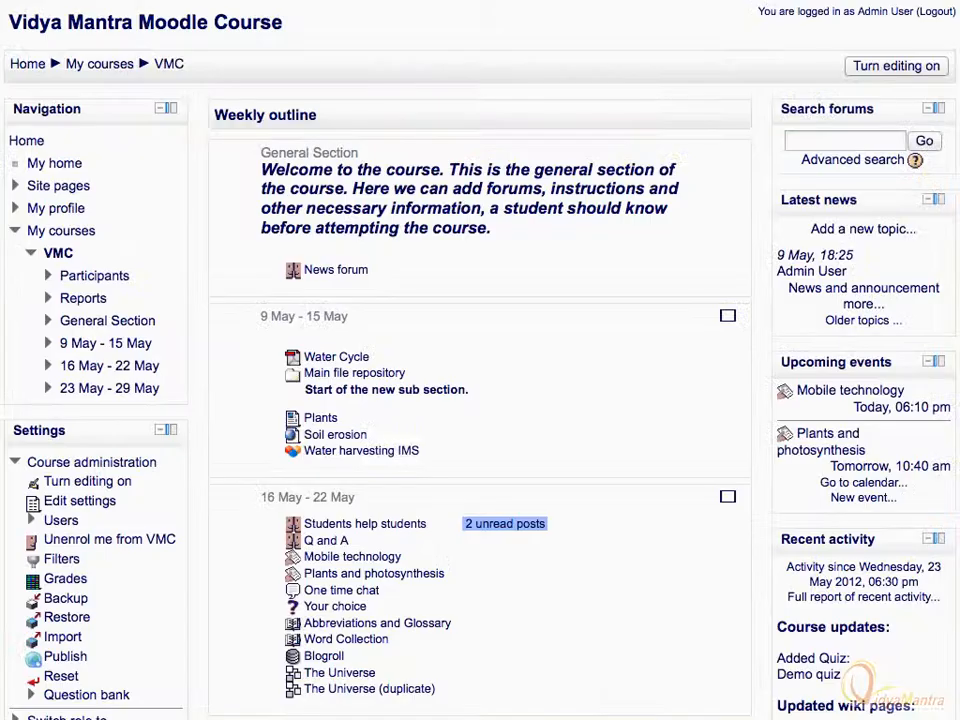
# Open the Demo quiz under 23 May - 29 May and scroll to Quiz administration.
pyautogui.scroll(-3)
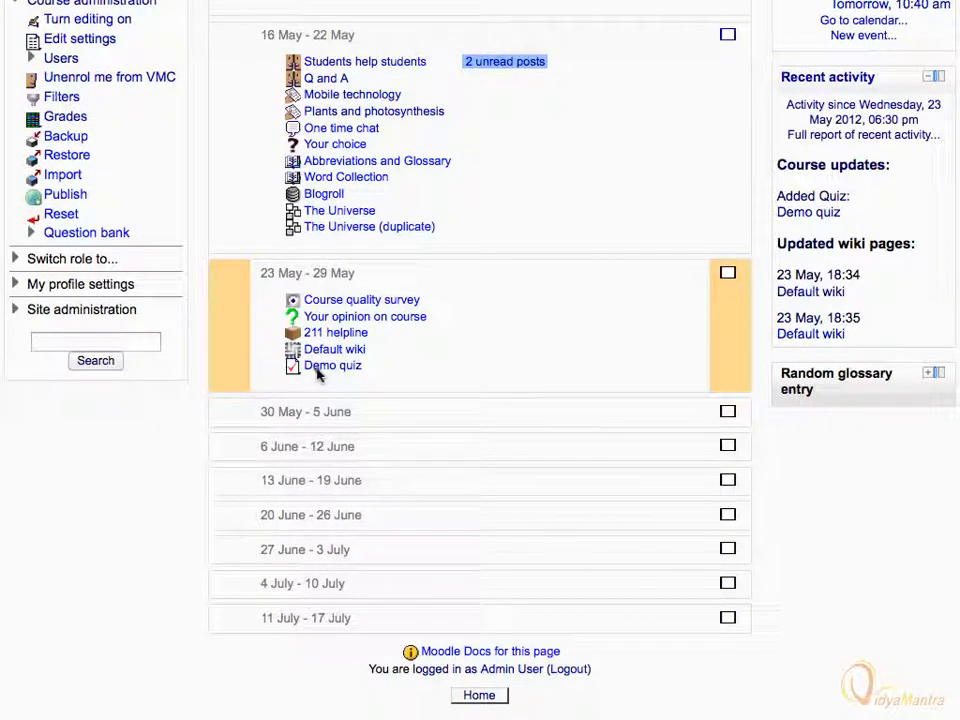
pyautogui.click(332, 364)
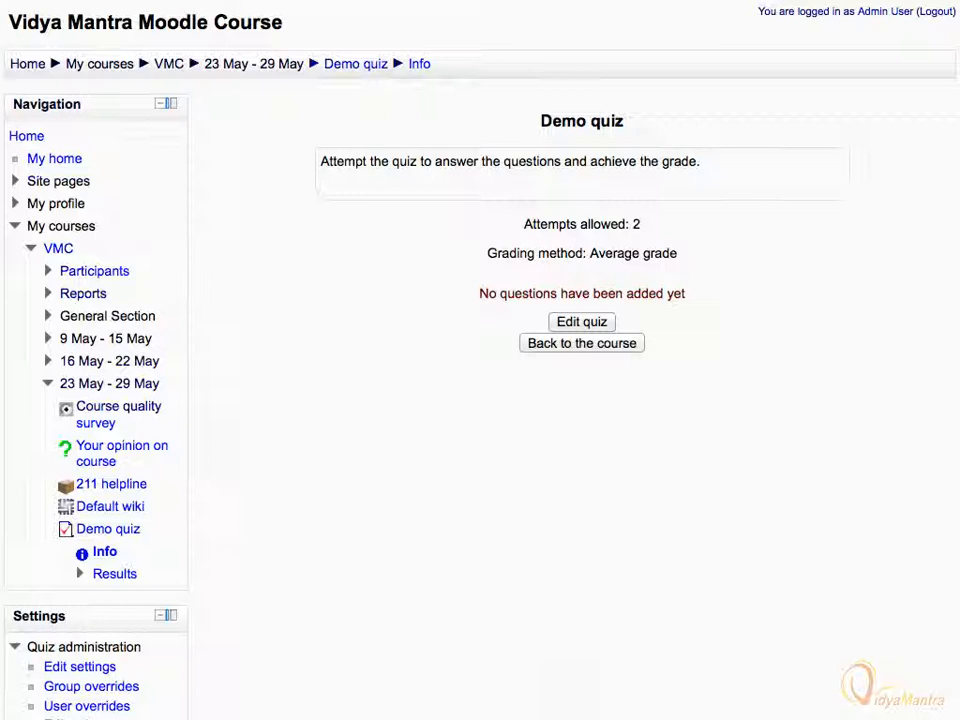
pyautogui.scroll(-3)
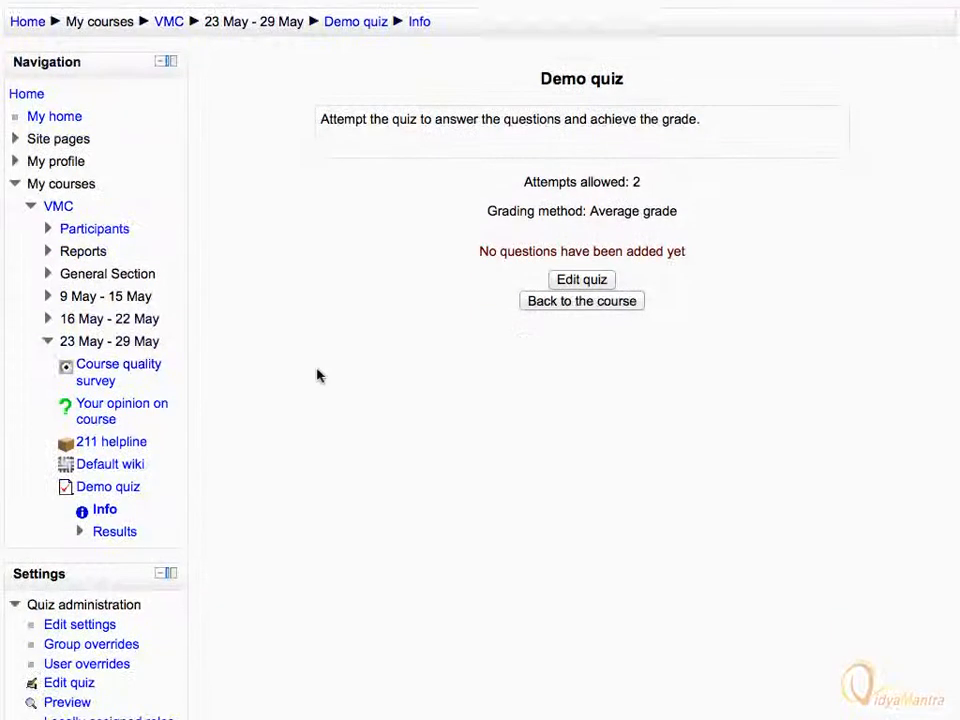
pyautogui.scroll(-3)
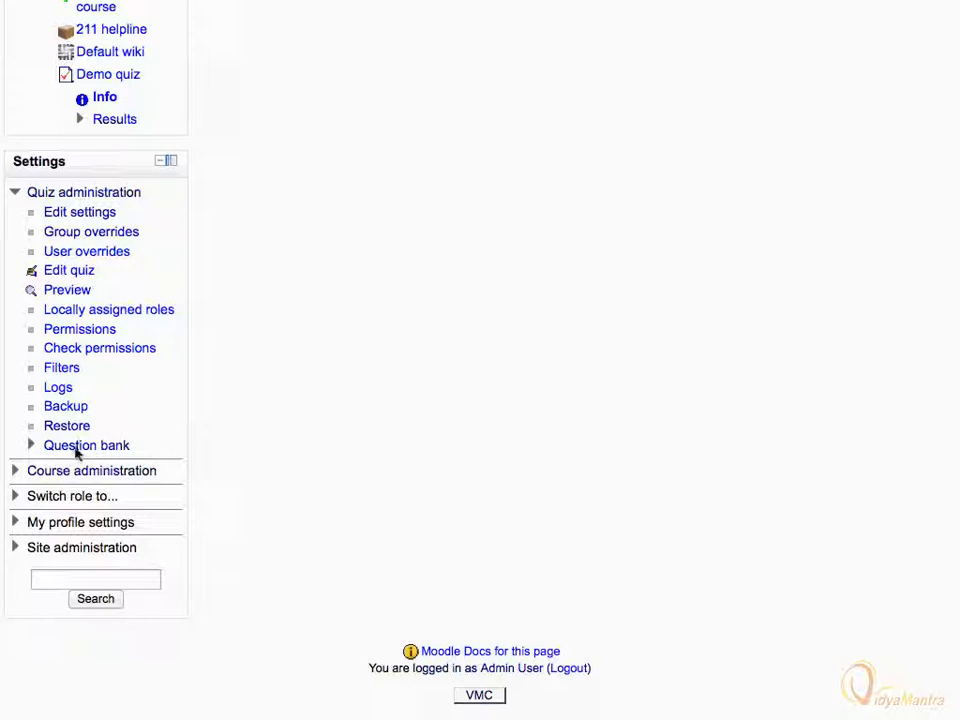
# From the question bank, create a new question of type Essay and continue to its form.
pyautogui.click(86, 444)
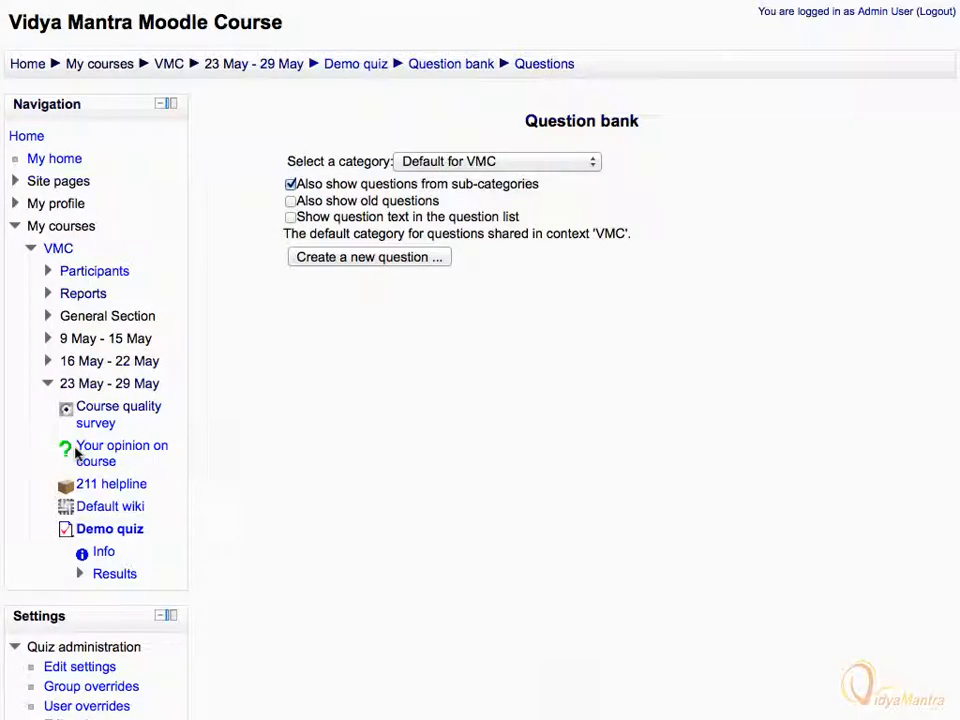
pyautogui.click(496, 160)
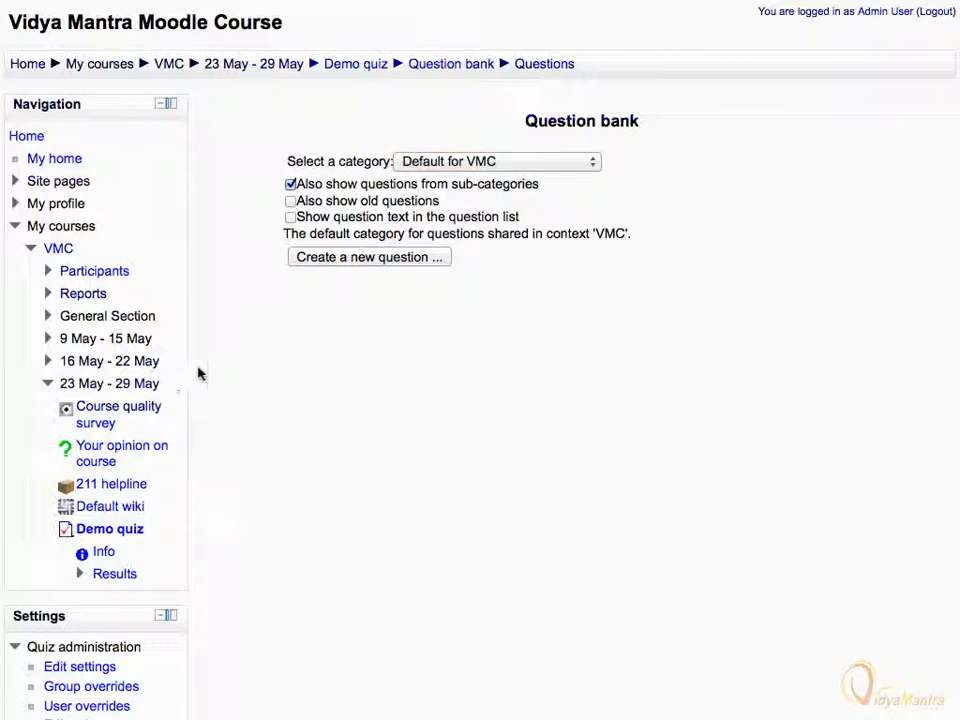
pyautogui.click(368, 256)
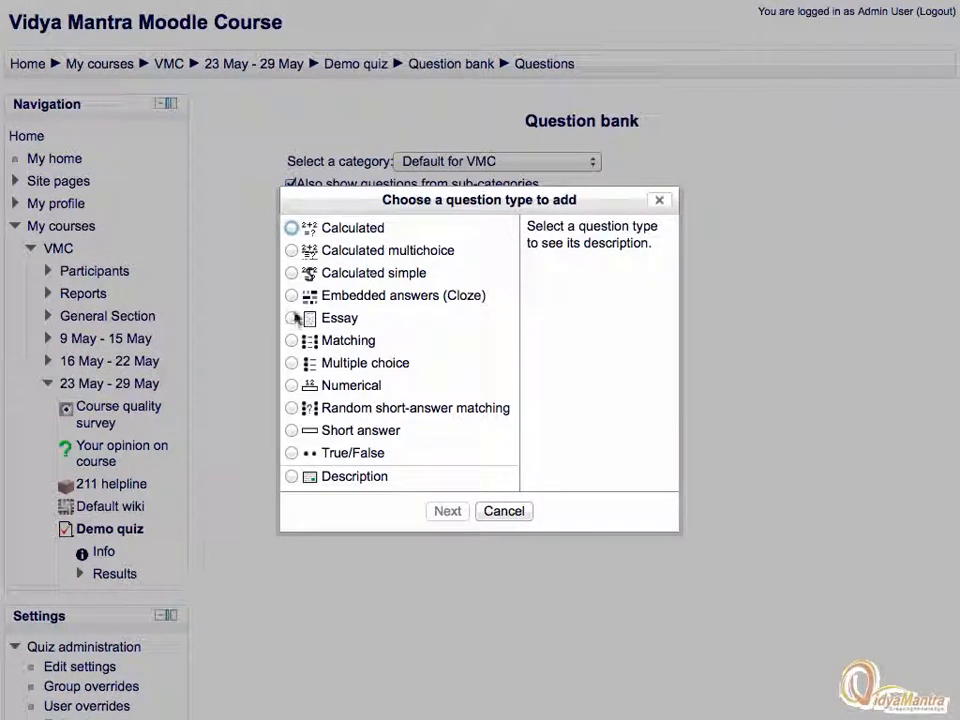
pyautogui.click(292, 318)
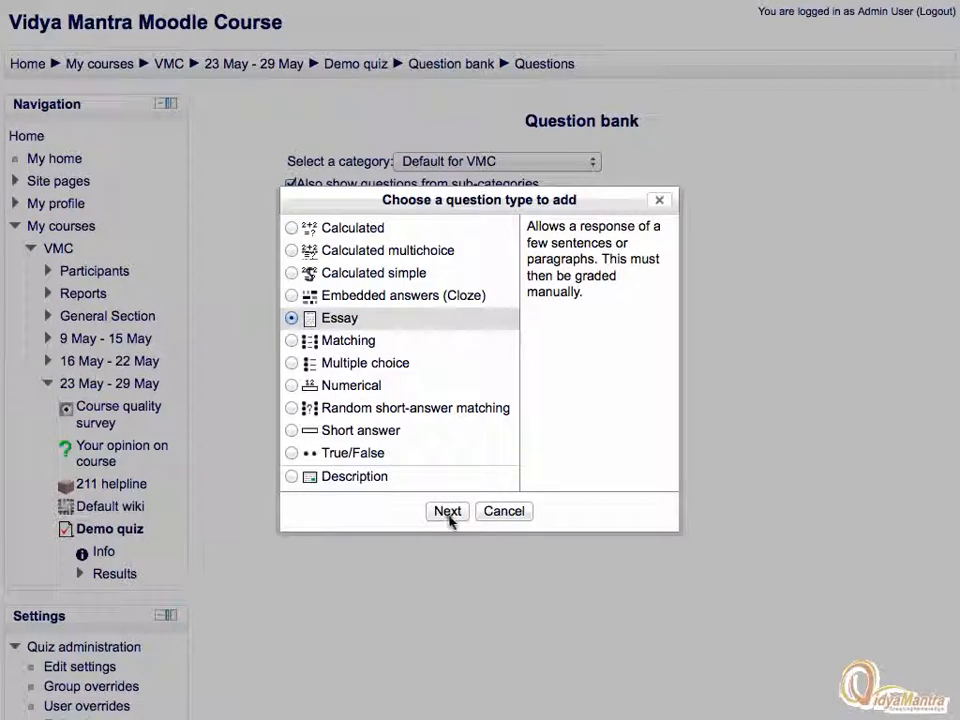
pyautogui.click(448, 512)
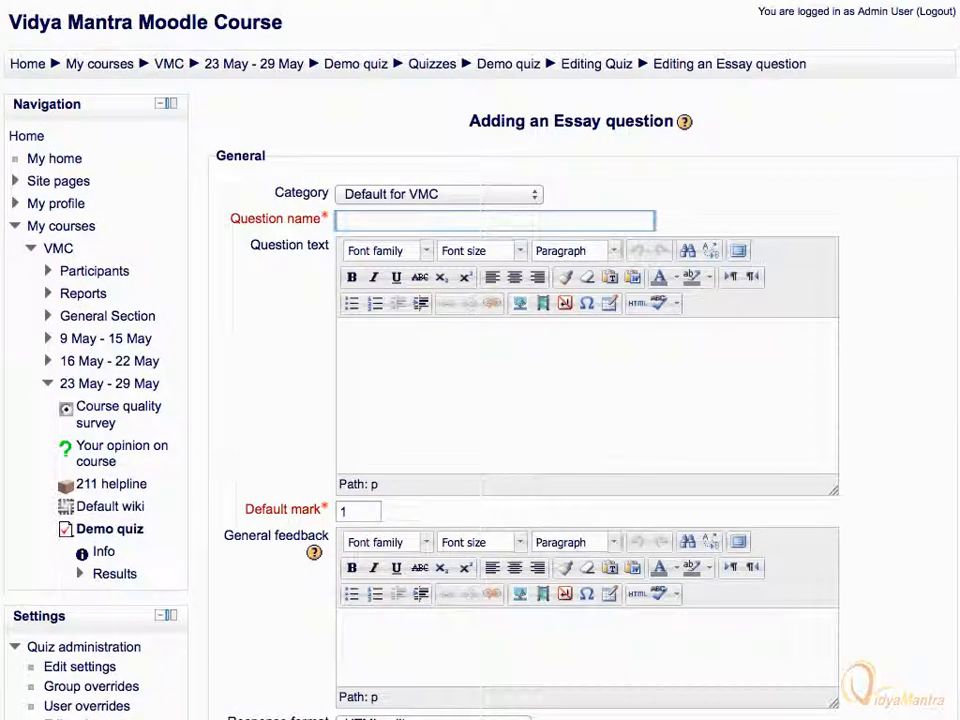
# Name it Essay 1, ask 'Write a short note on life and technology?', mark 5, with general feedback.
pyautogui.write('Essay 1')
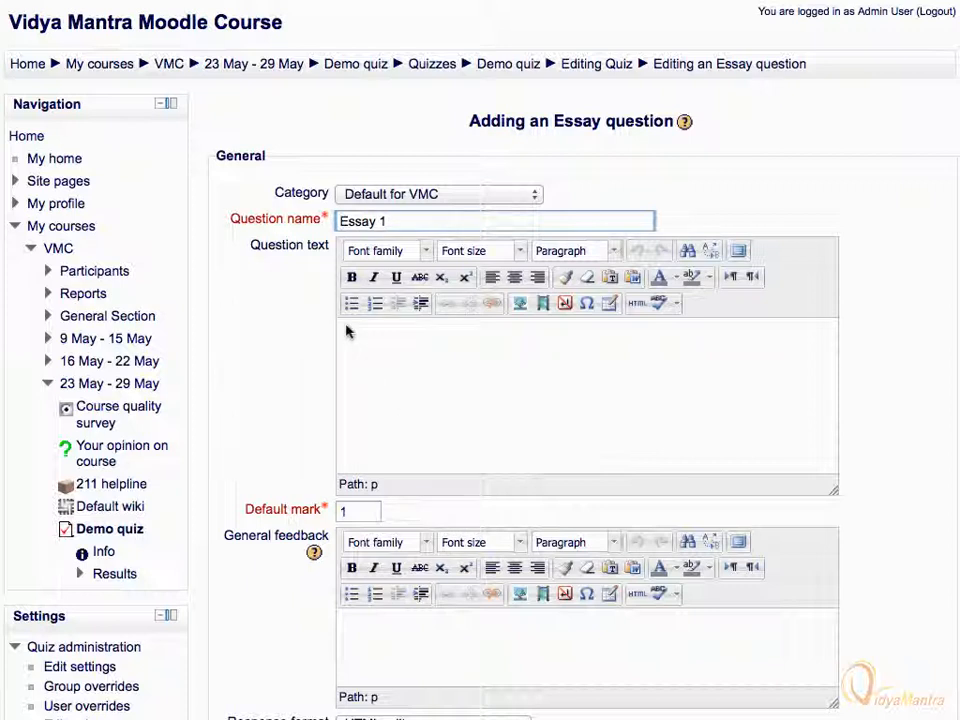
pyautogui.write('Write a short note')
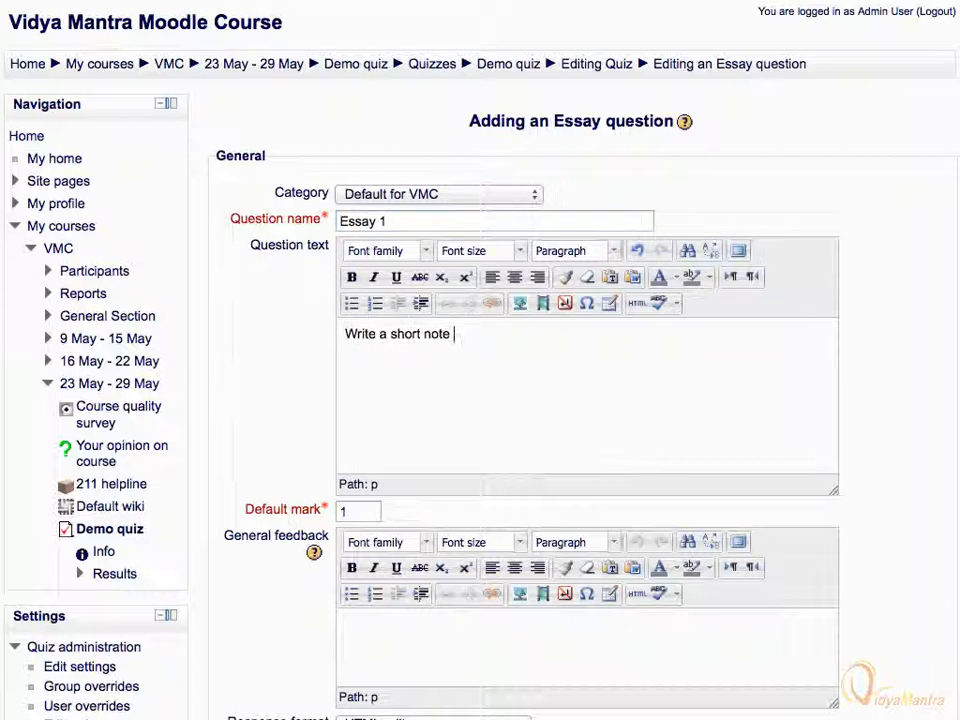
pyautogui.write('on life and technology?')
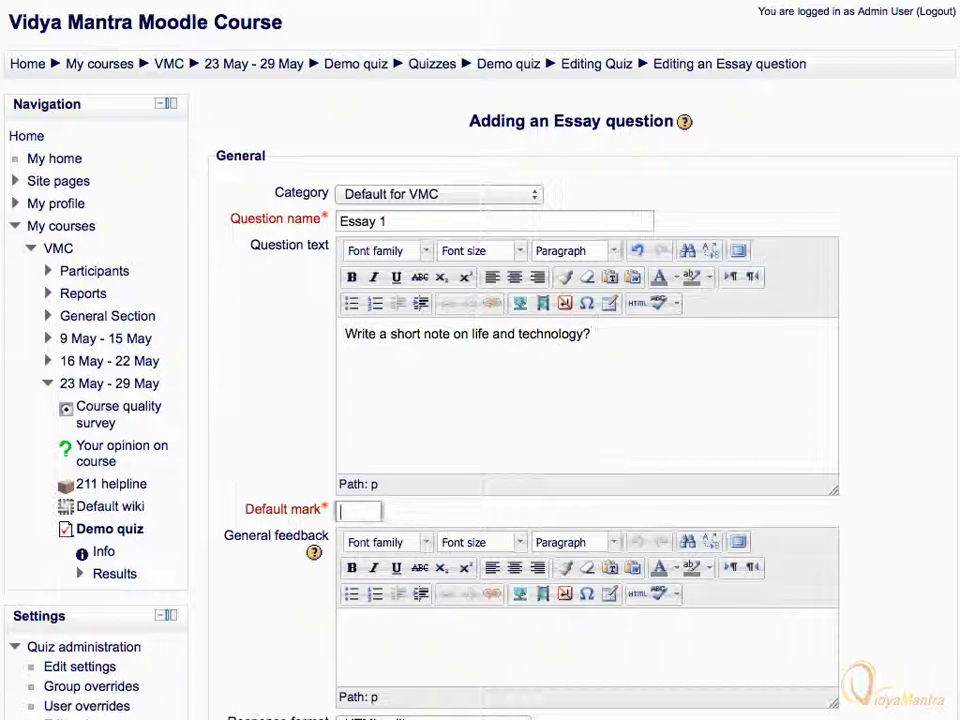
pyautogui.write('5')
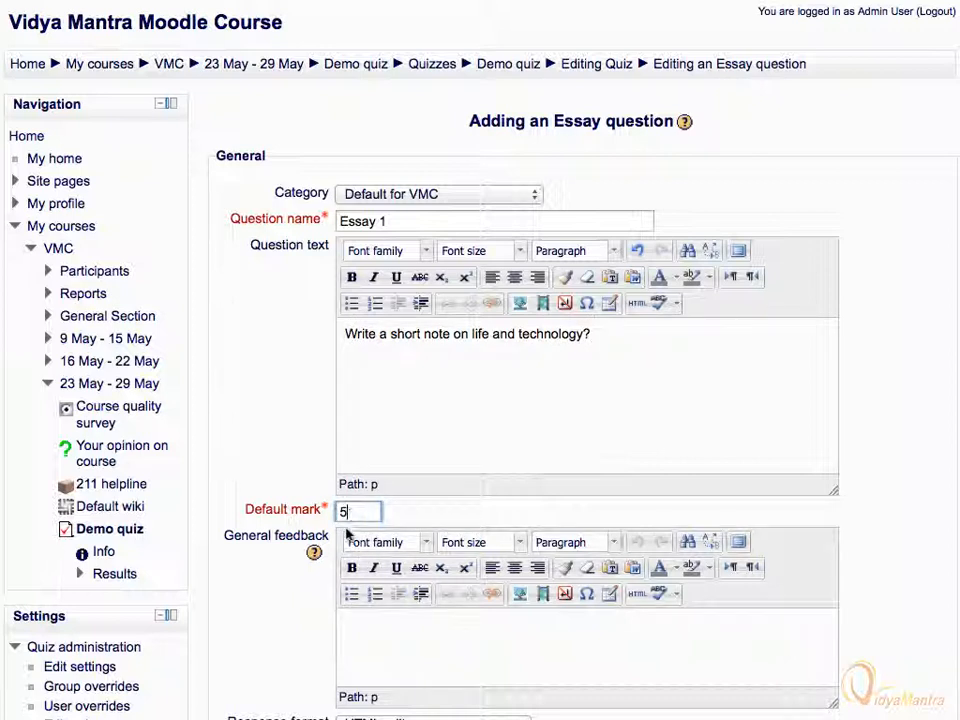
pyautogui.write('You will receive grade shortly after the questions is checked by the teacher.')
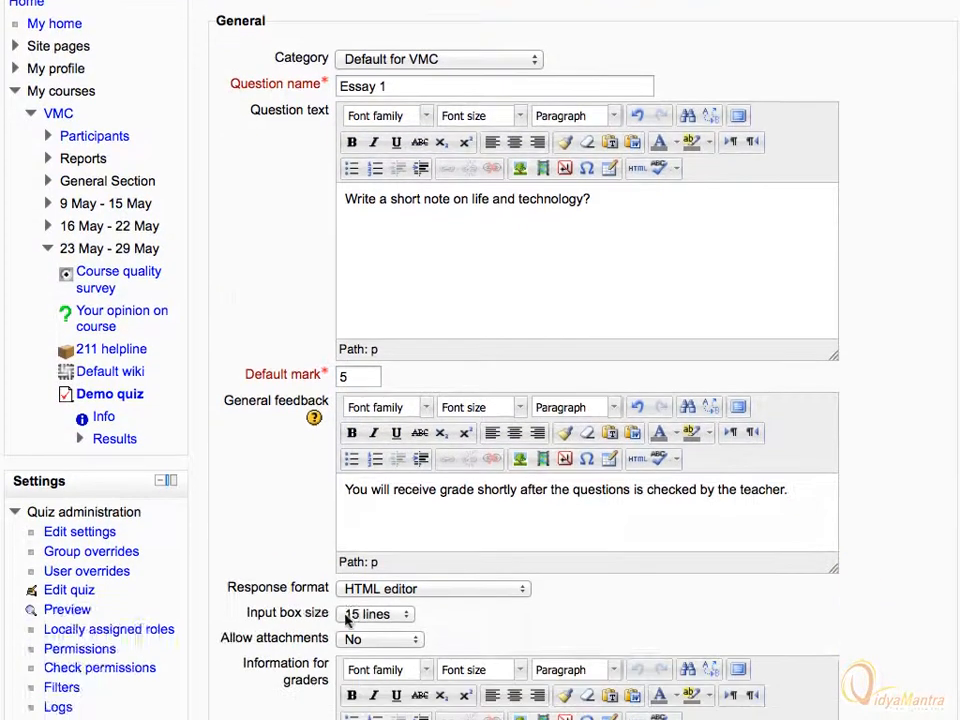
# Set the response format to Plain text and choose an input box size.
pyautogui.scroll(-3)
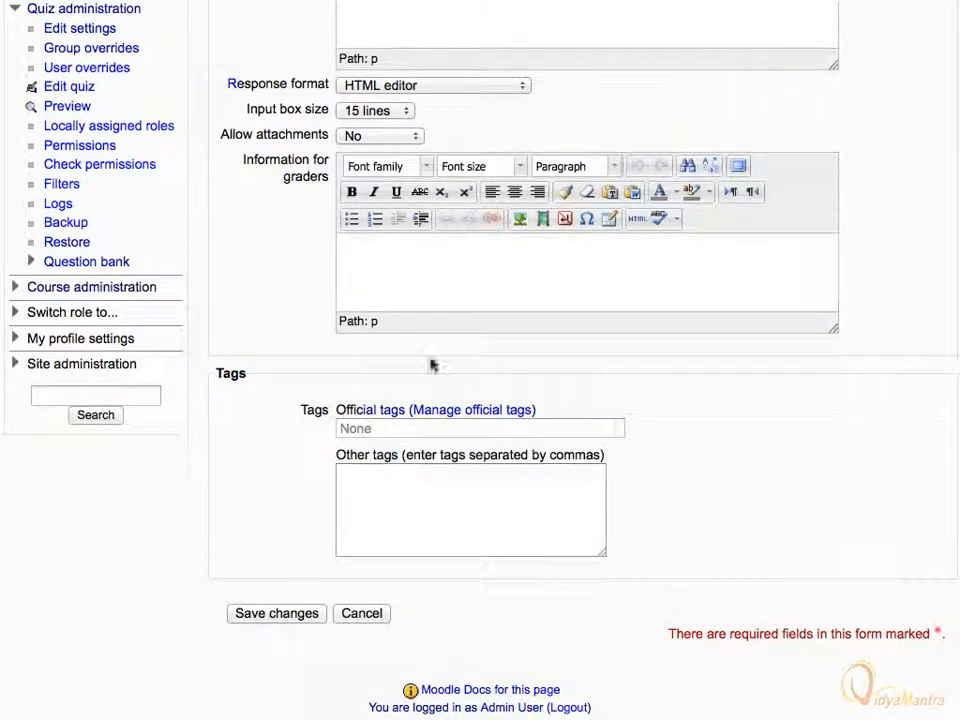
pyautogui.click(432, 84)
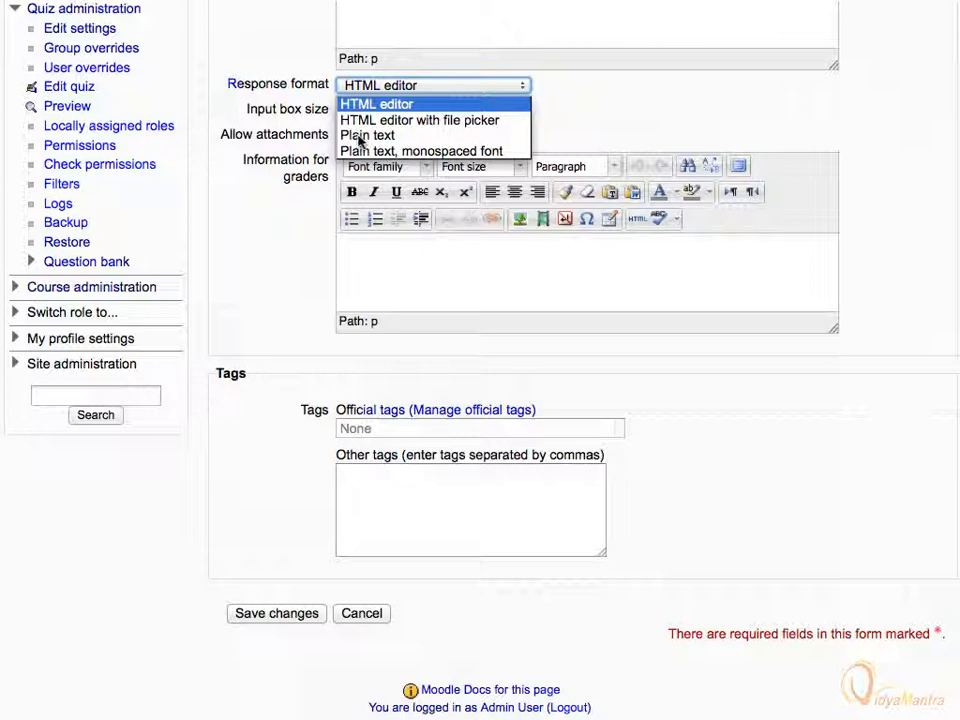
pyautogui.click(366, 136)
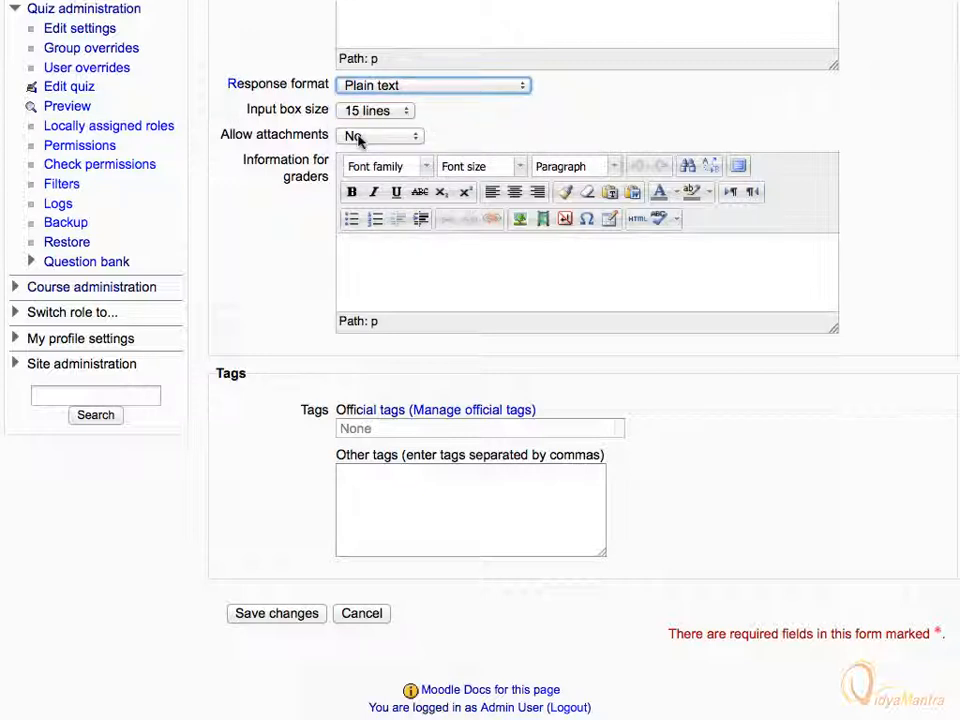
pyautogui.click(376, 110)
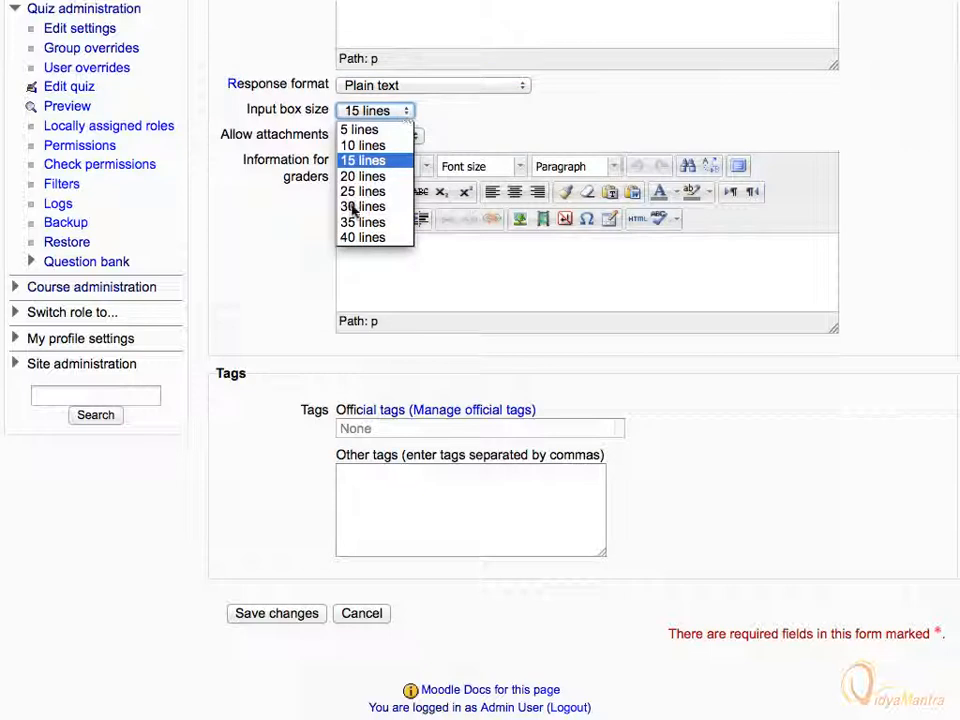
pyautogui.click(364, 206)
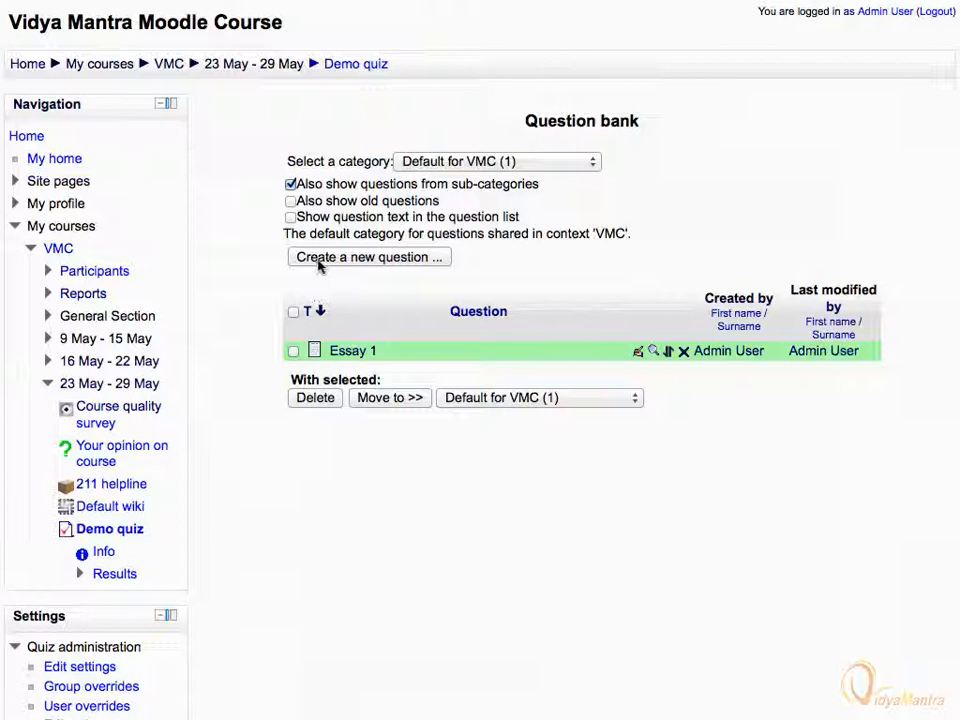
# Create a new question of type Multiple choice and continue to its form.
pyautogui.click(368, 256)
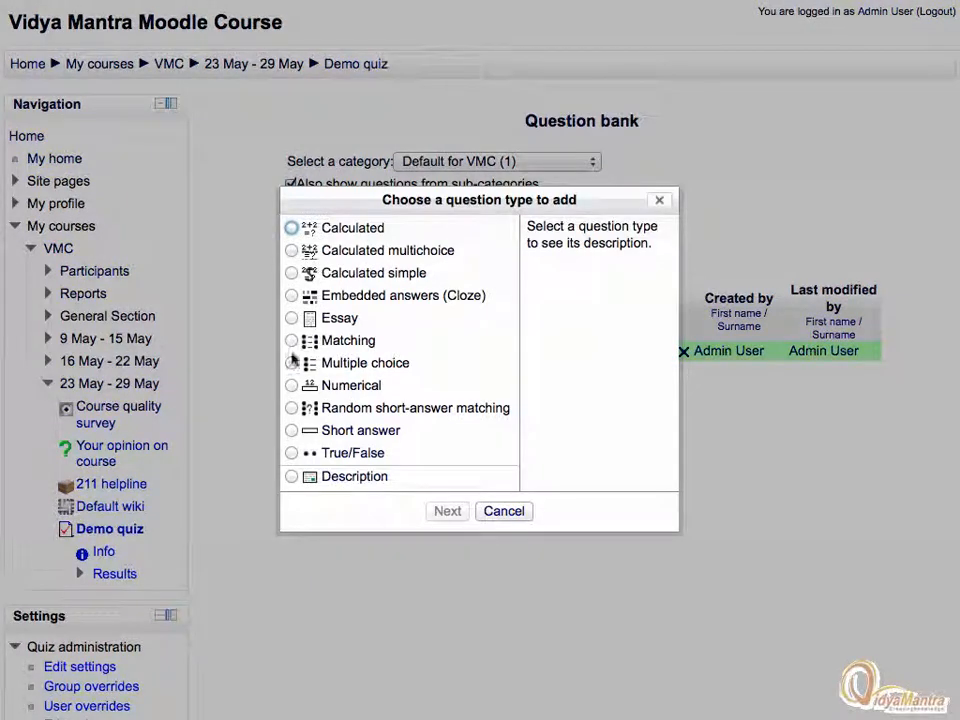
pyautogui.click(292, 364)
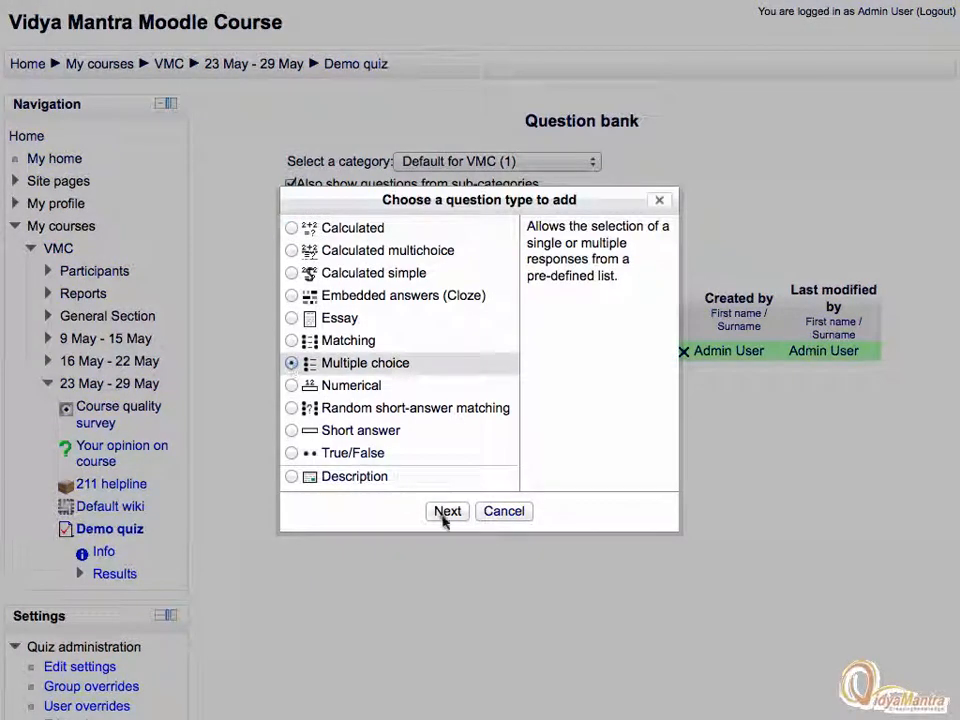
pyautogui.click(448, 512)
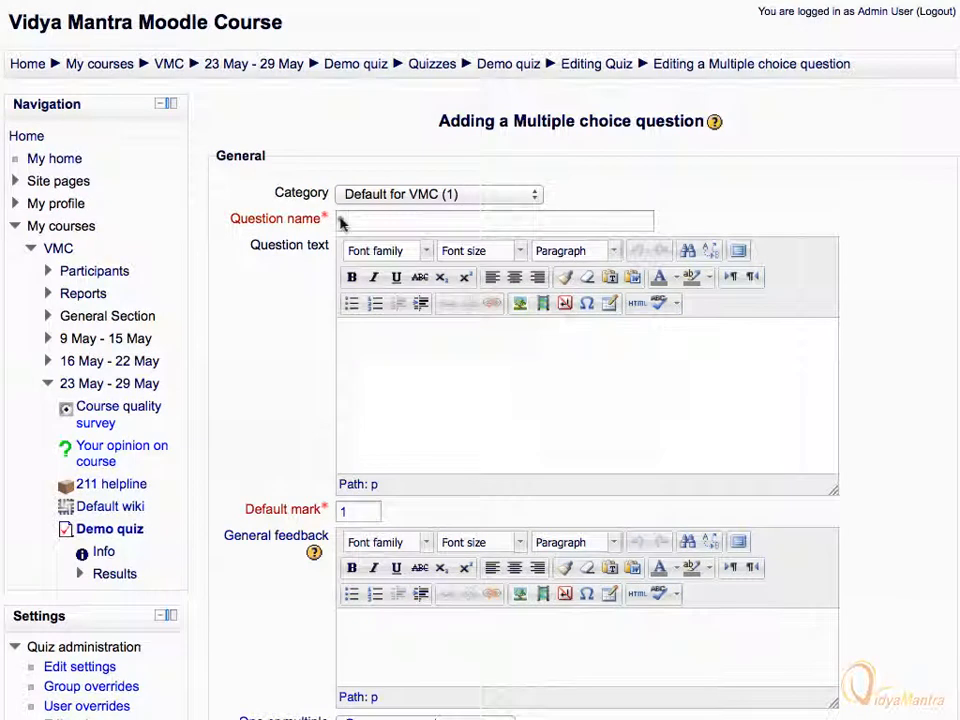
# Name it MCQ-1, ask 'Which is the second day of the week?', with default mark 5.
pyautogui.write('MCQ-1')
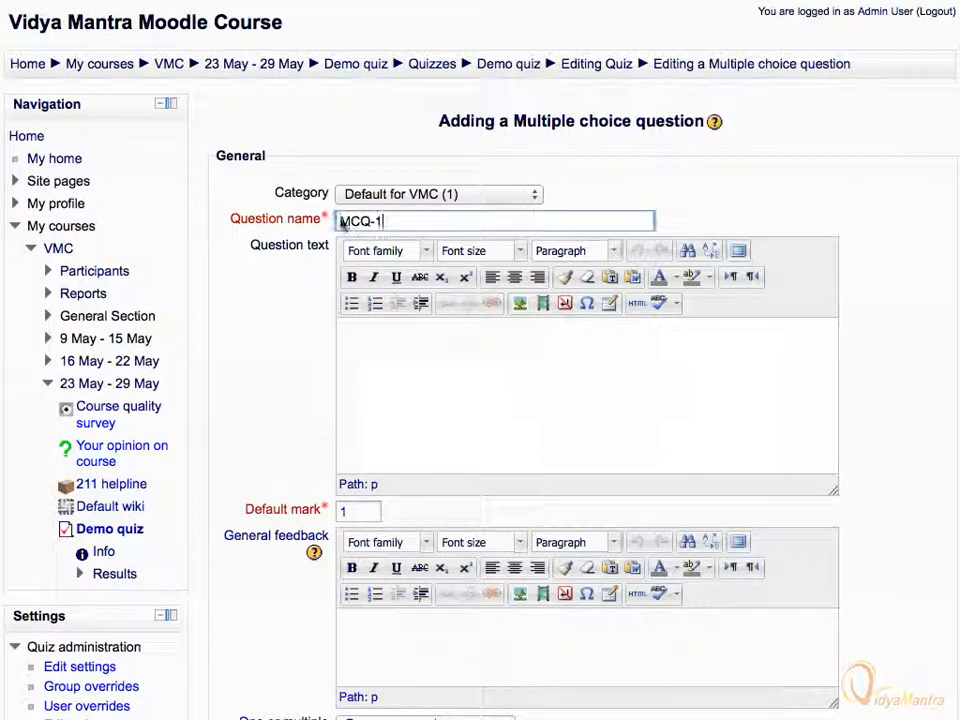
pyautogui.write('Which is')
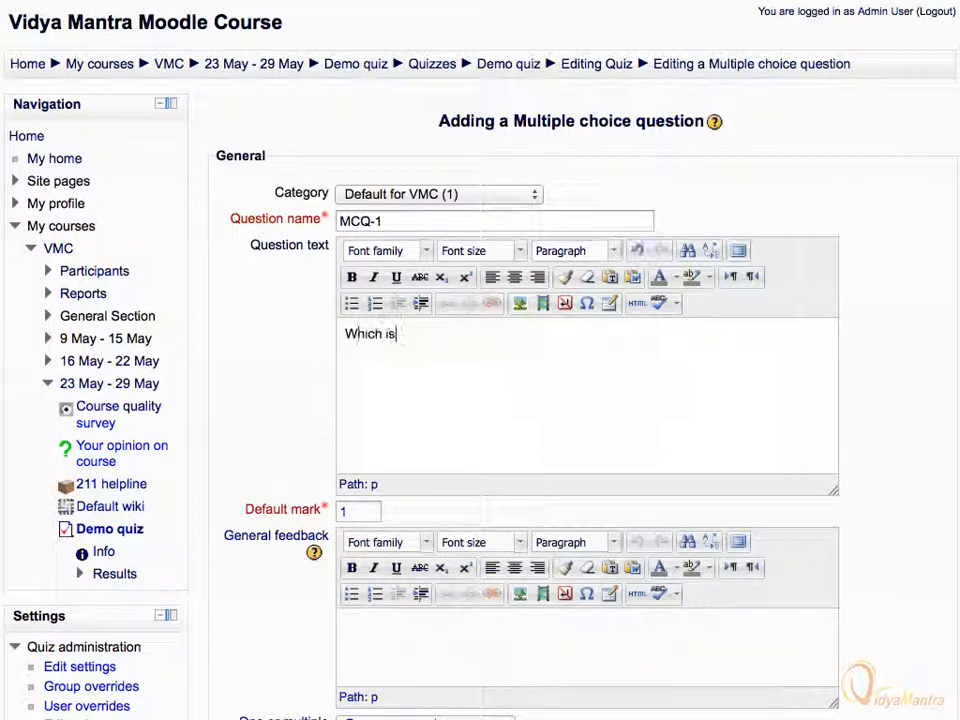
pyautogui.write('the second day of the week?')
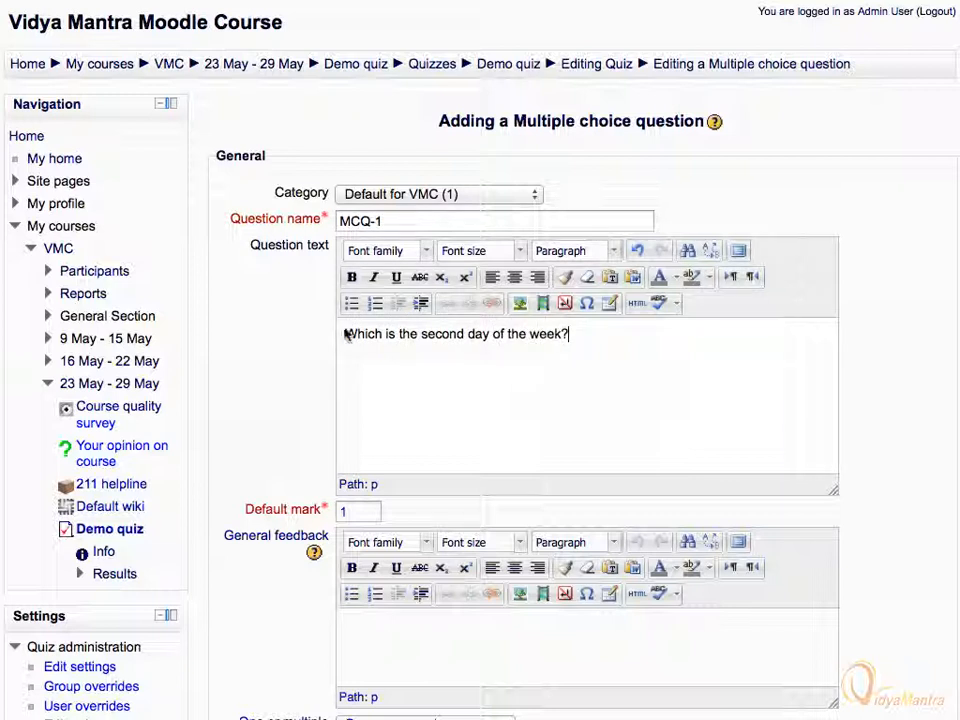
pyautogui.click(360, 512)
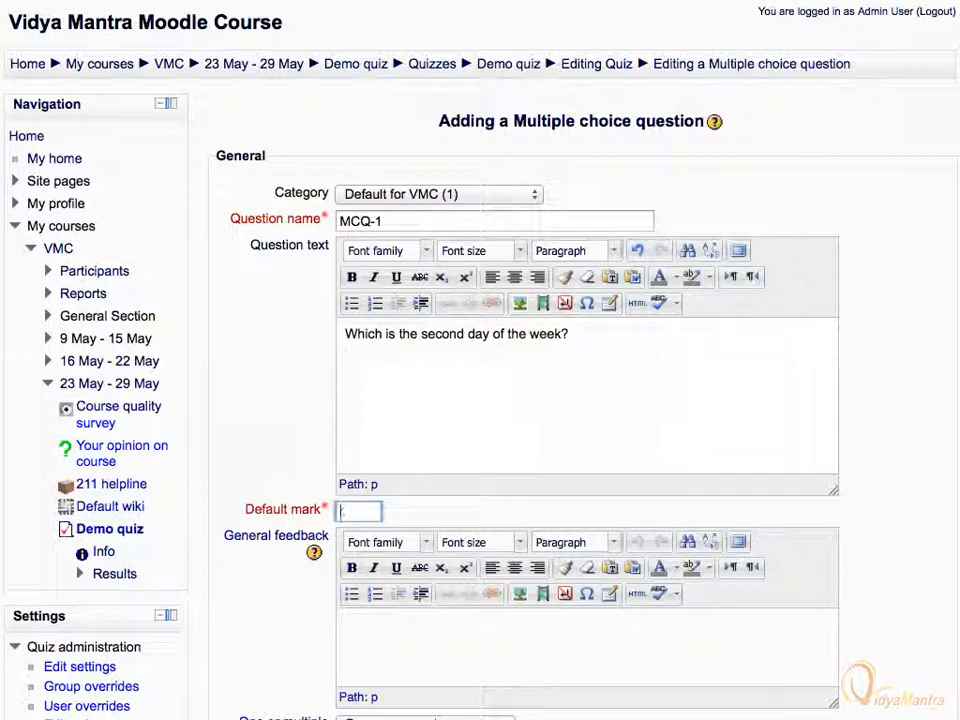
pyautogui.write('5')
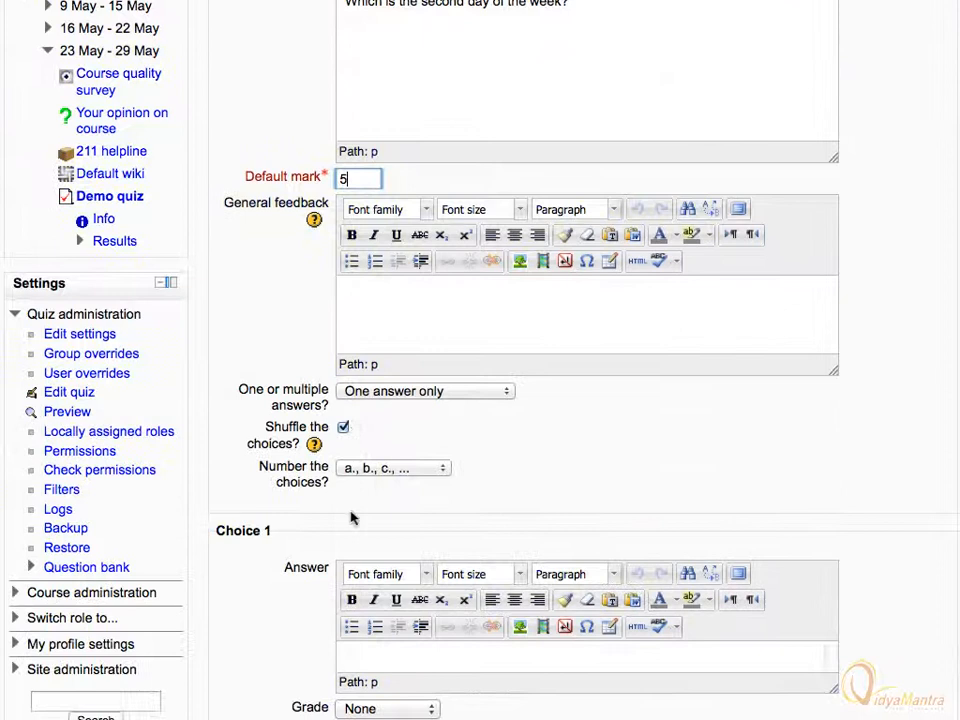
# Set 'Number the choices?' to '1., 2., 3., ...'.
pyautogui.scroll(-3)
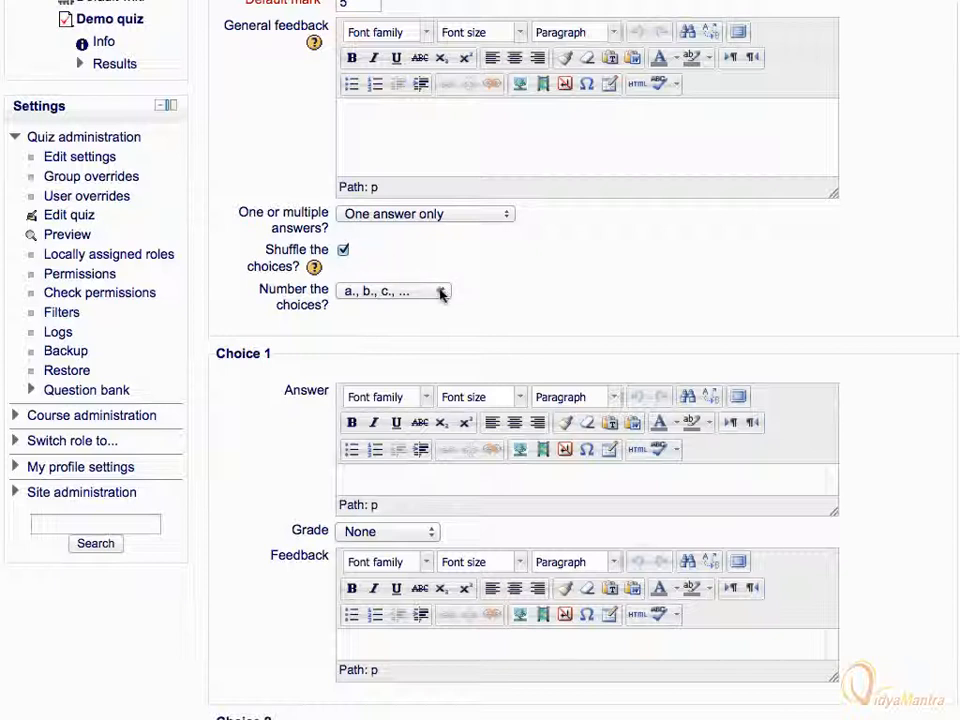
pyautogui.click(392, 290)
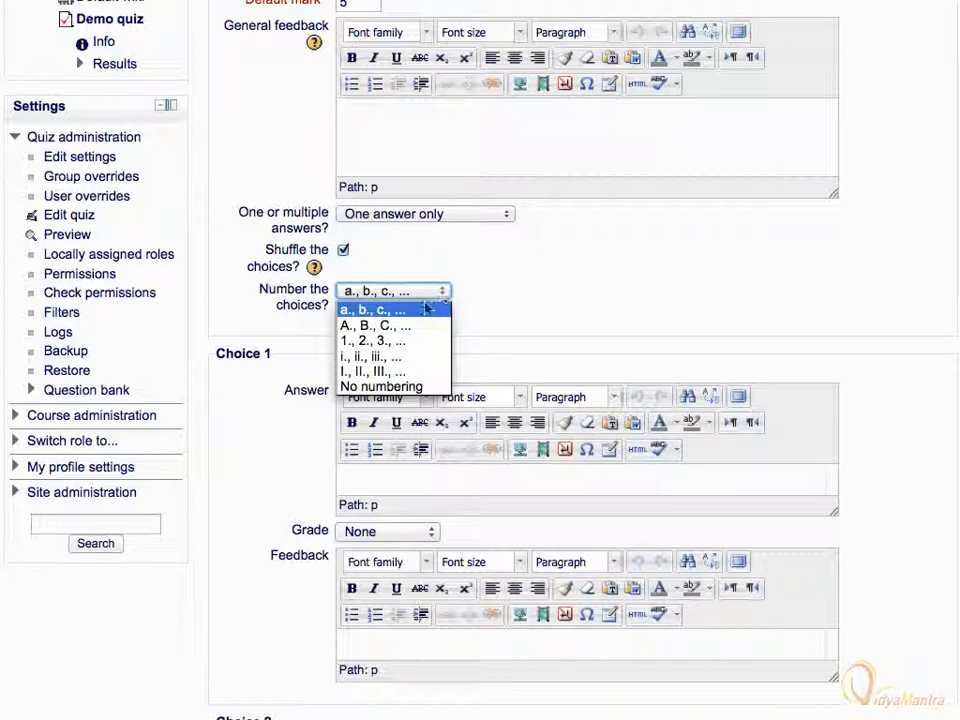
pyautogui.click(376, 340)
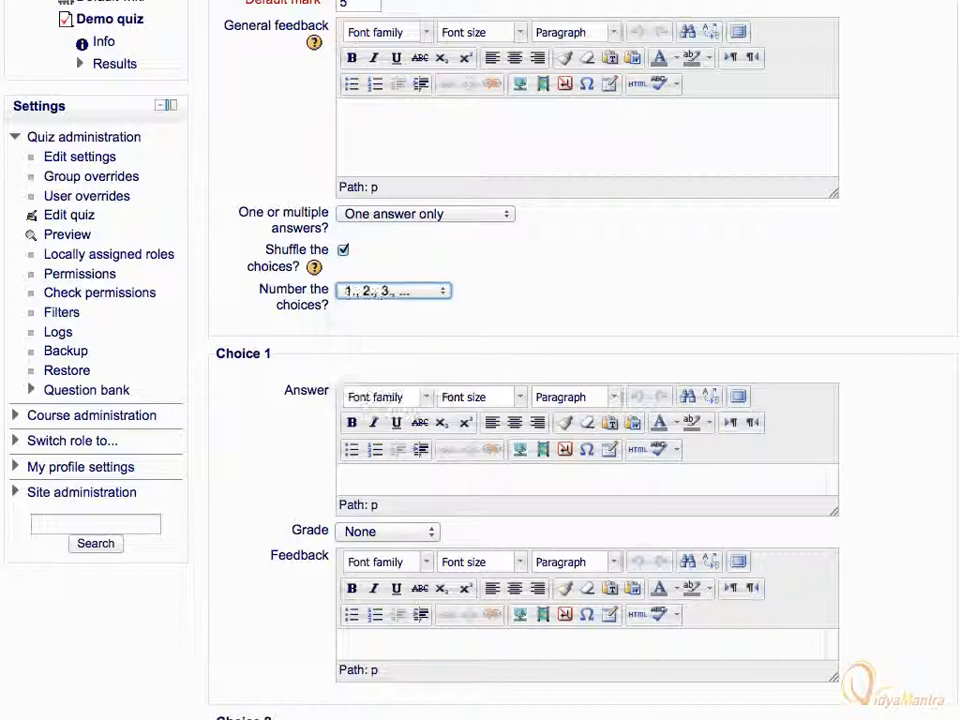
pyautogui.scroll(-3)
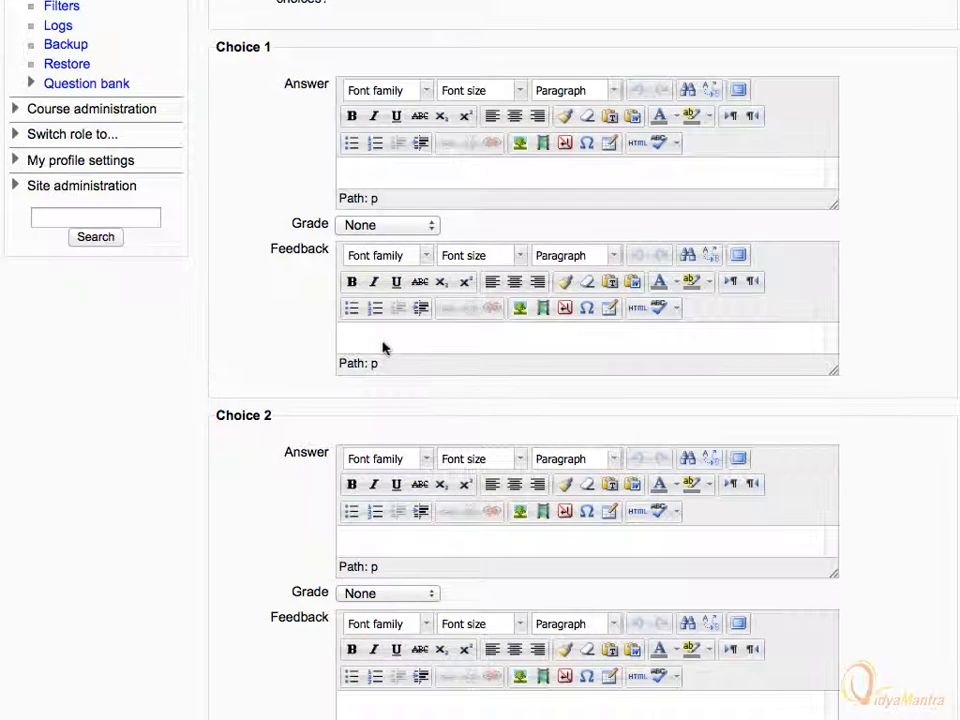
# Fill Choice 1 with Tuesday at 100% grade and feedback 'Right answer. Well done'.
pyautogui.scroll(-3)
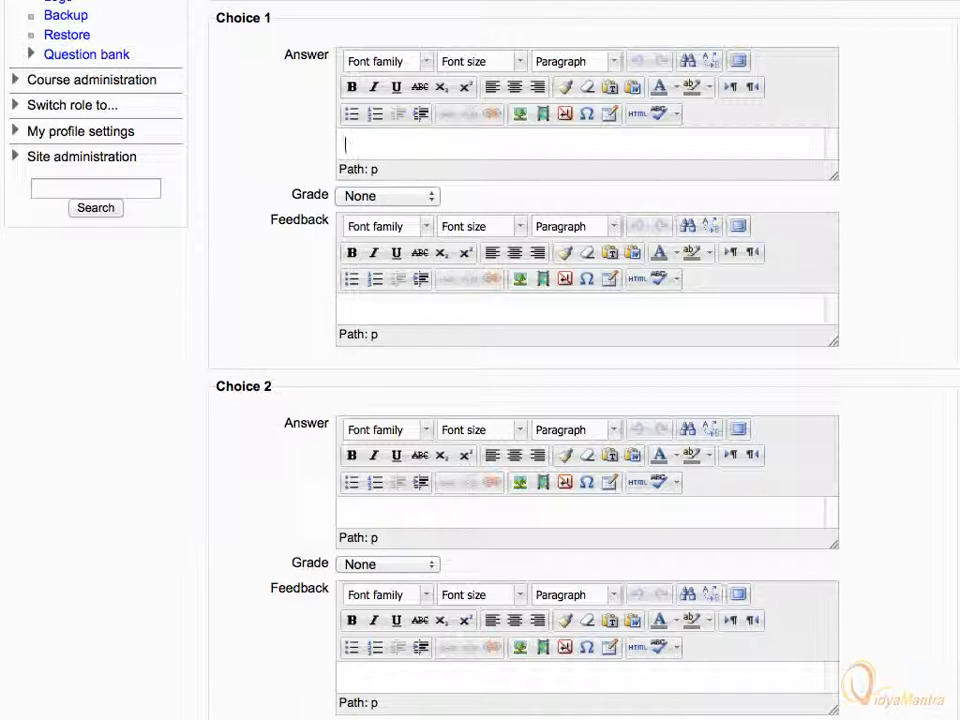
pyautogui.write('Tuesday')
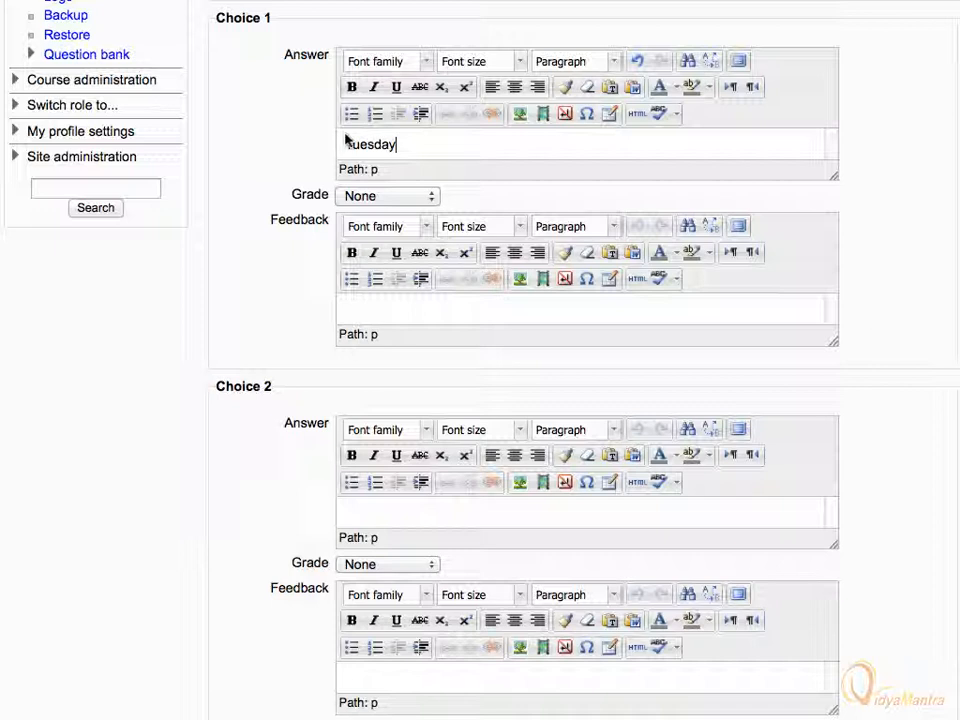
pyautogui.click(388, 196)
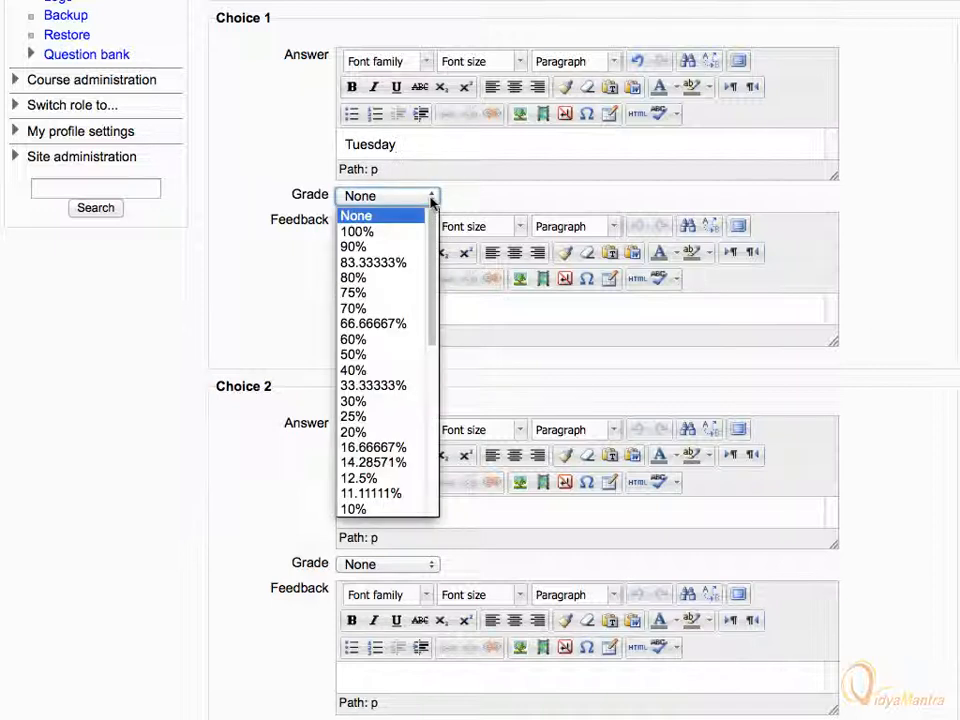
pyautogui.click(356, 232)
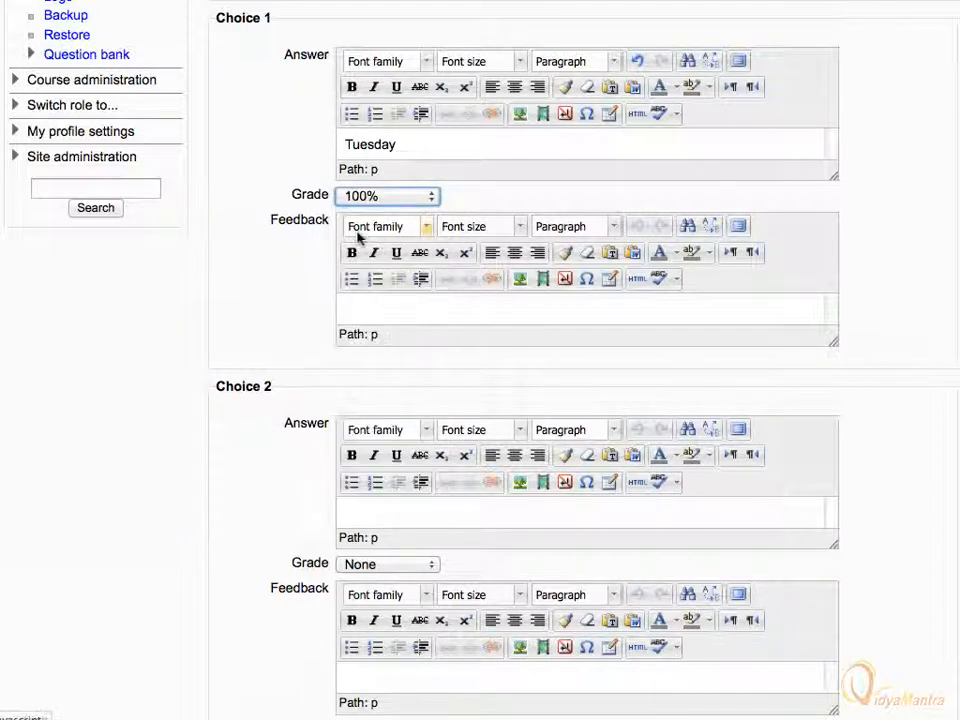
pyautogui.write('R')
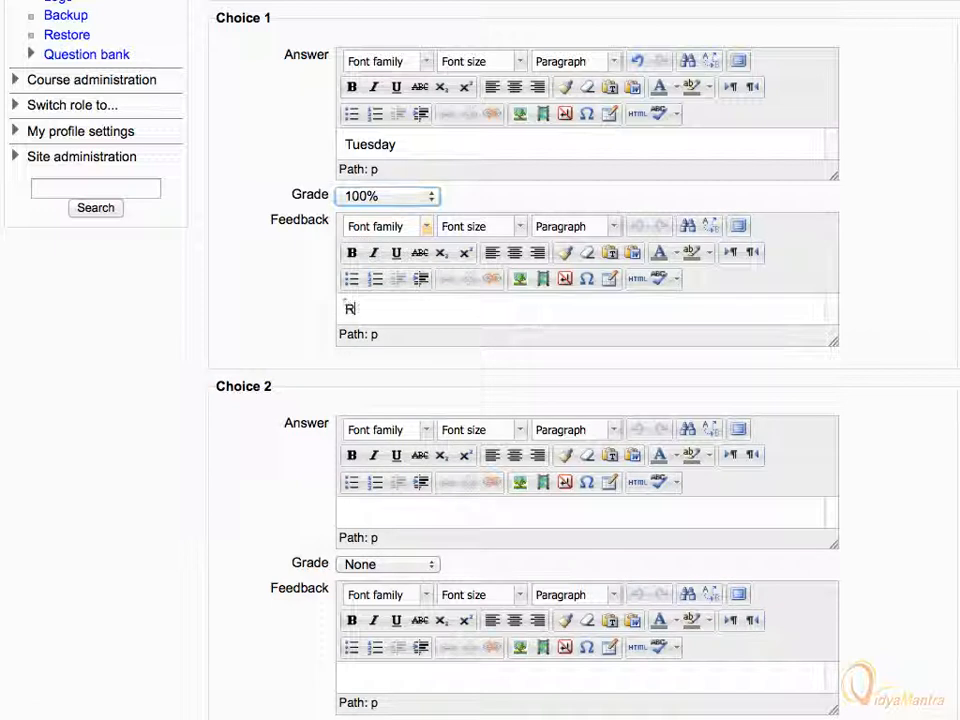
pyautogui.write('ight answer. Well done')
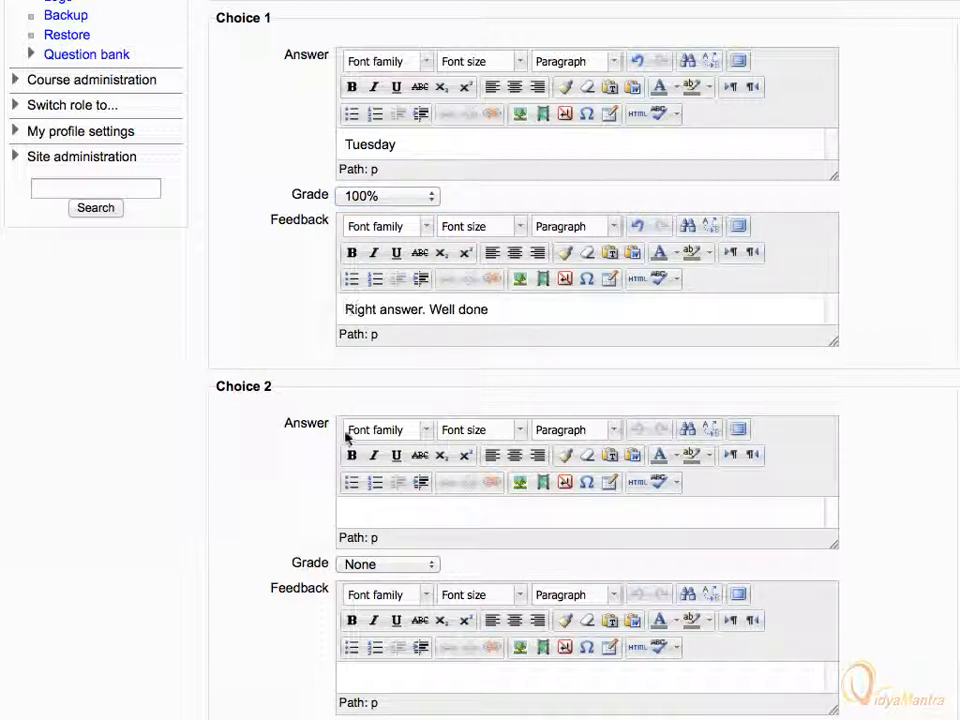
# Fill the next choice with Sunday and 'Sorry wrong answer.' feedback.
pyautogui.write('Sunday')
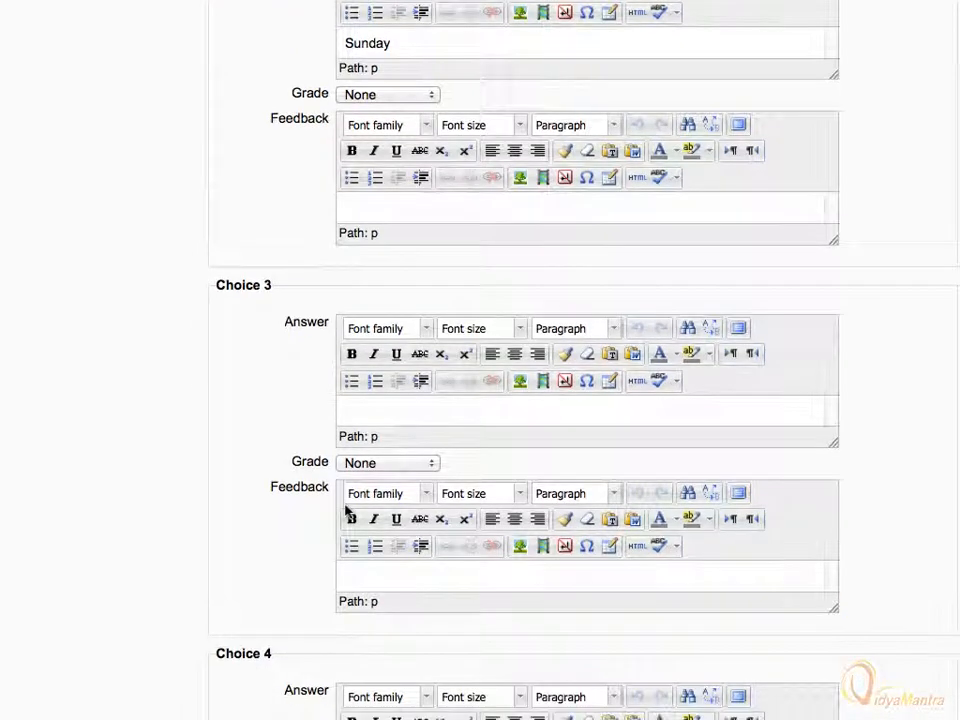
pyautogui.click(400, 44)
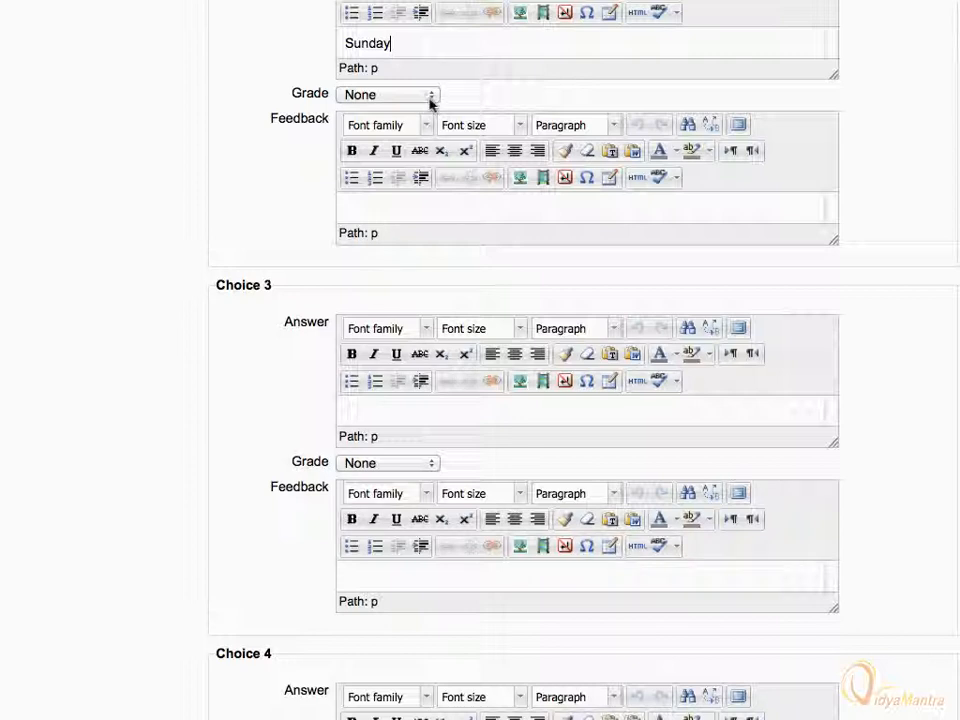
pyautogui.write('Sorry wrong answer')
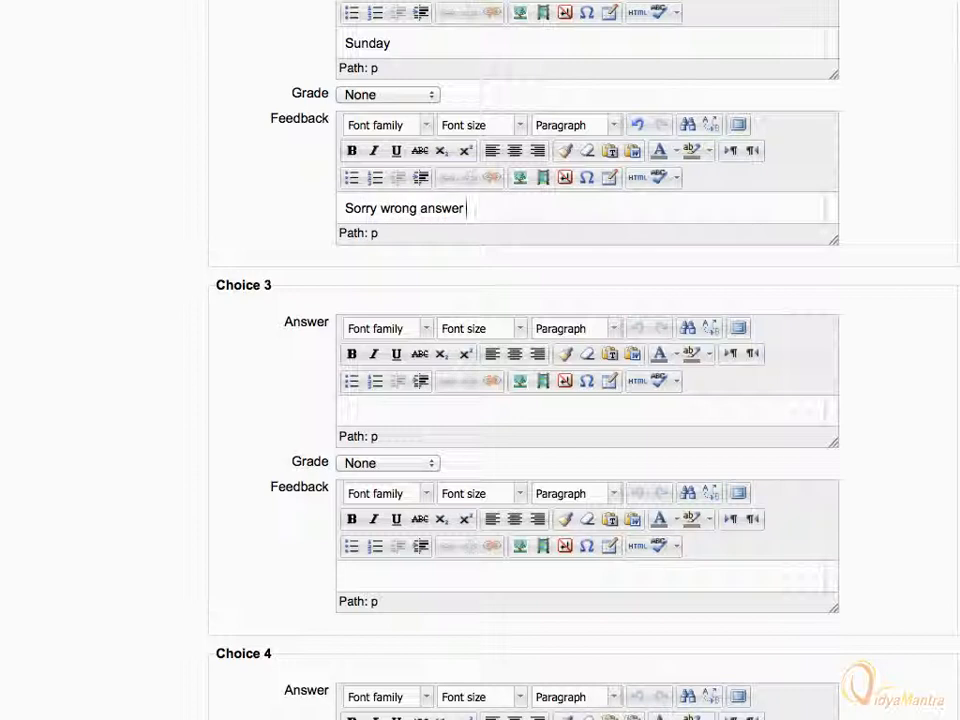
pyautogui.write('.')
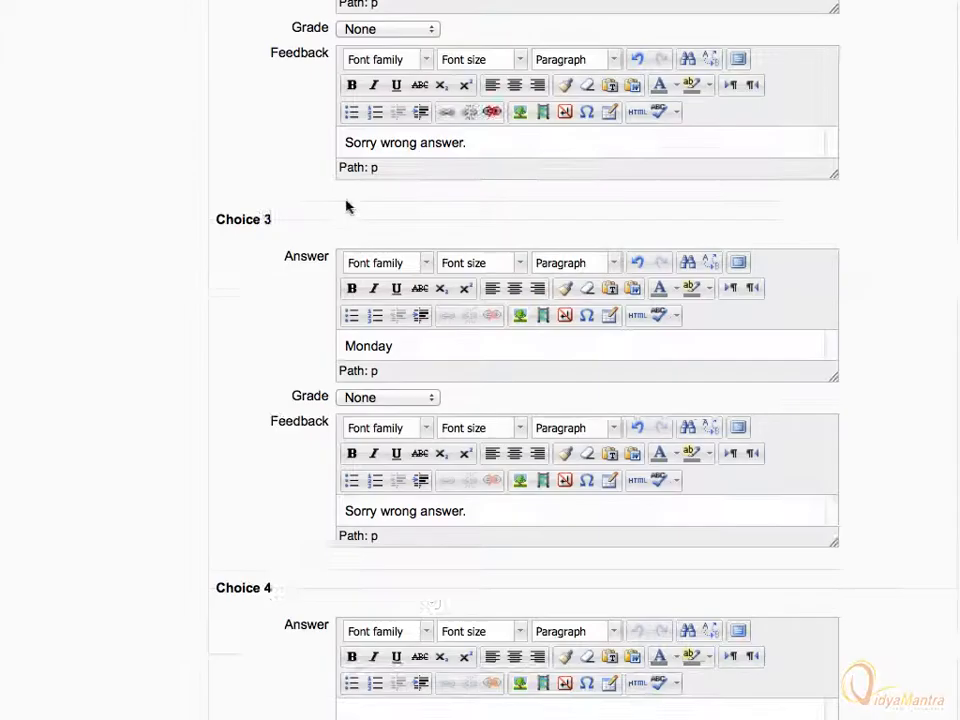
pyautogui.scroll(-3)
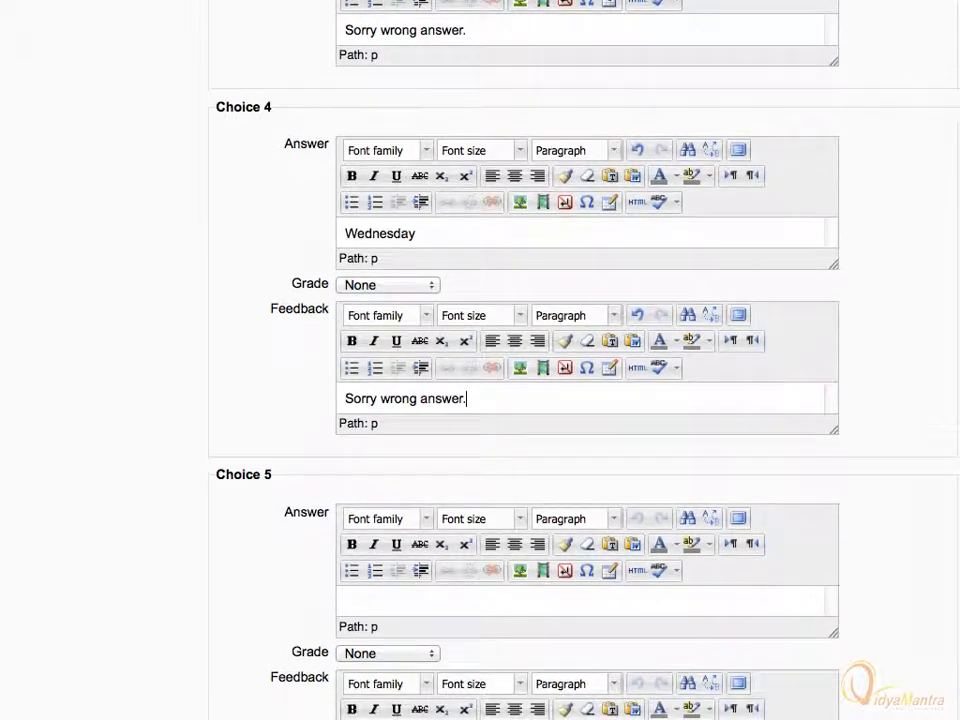
pyautogui.scroll(-3)
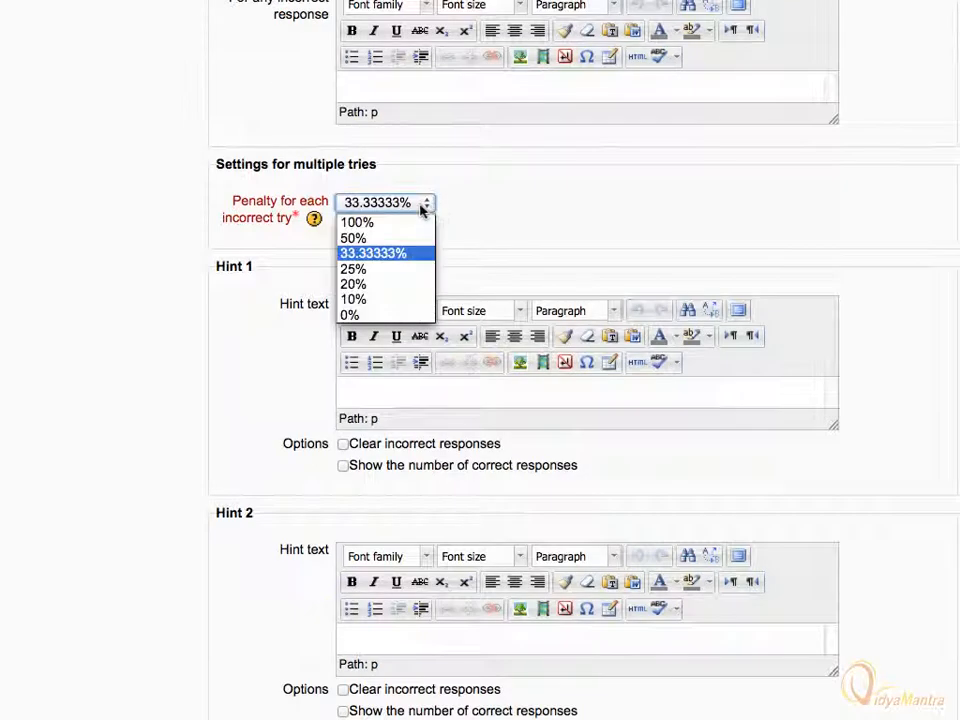
pyautogui.moveTo(384, 268)
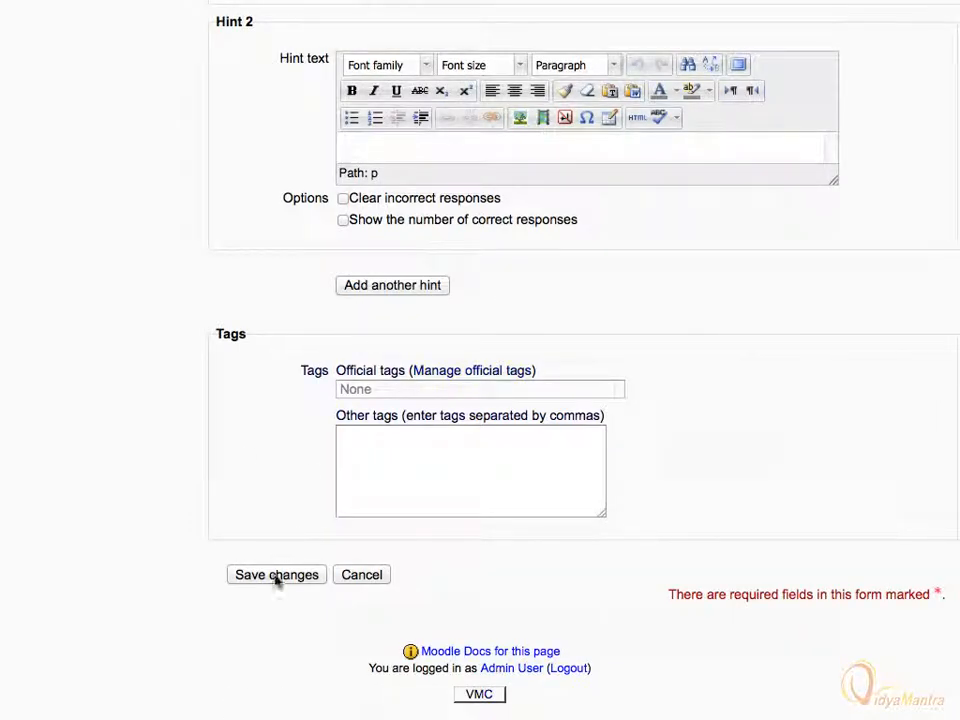
# Save MCQ-1 so the question bank lists it alongside Essay 1.
pyautogui.click(276, 574)
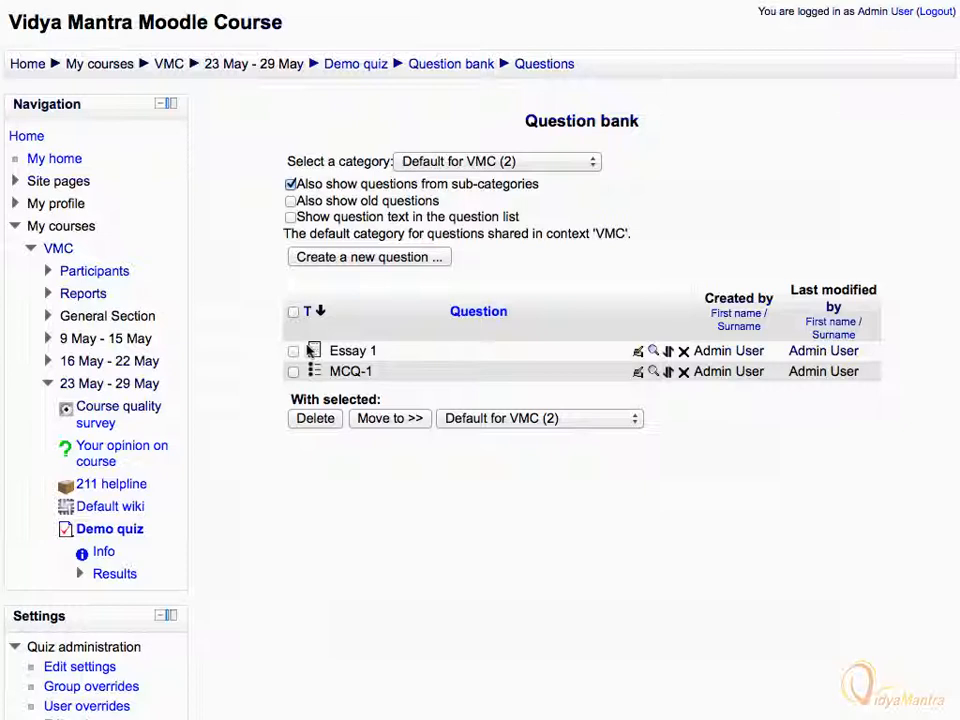
# Create a new Calculated question and name it Calc-1.
pyautogui.click(368, 256)
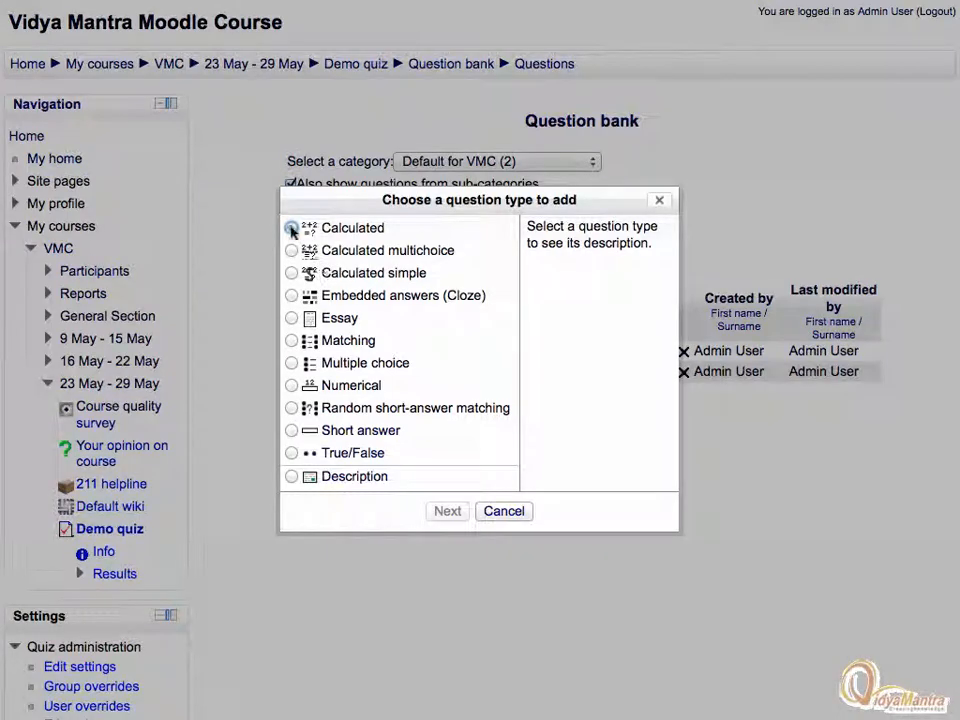
pyautogui.click(292, 228)
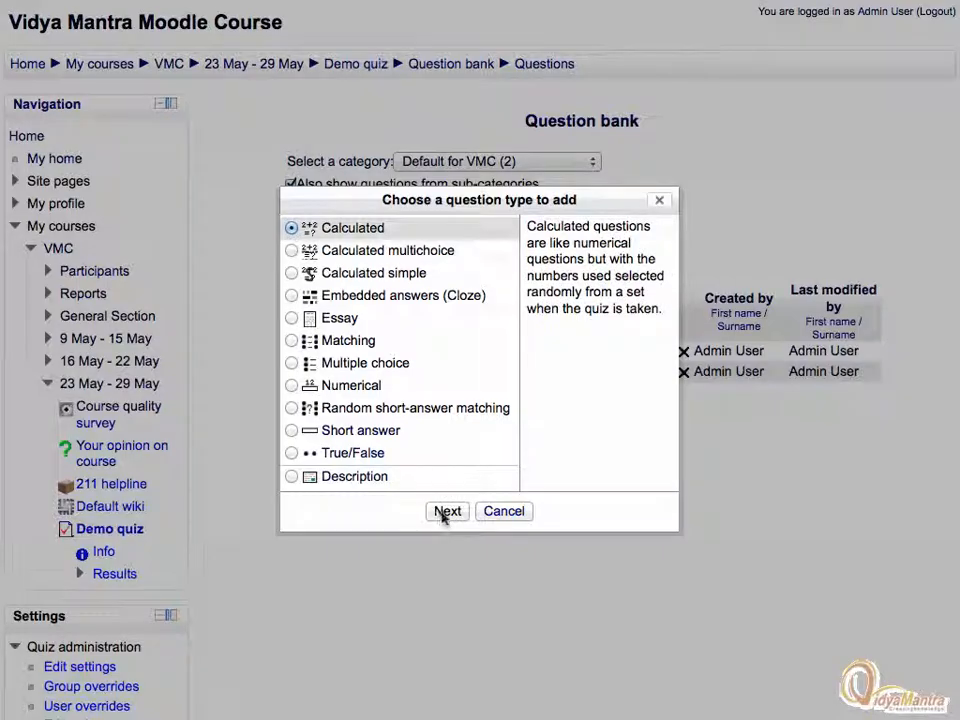
pyautogui.click(448, 512)
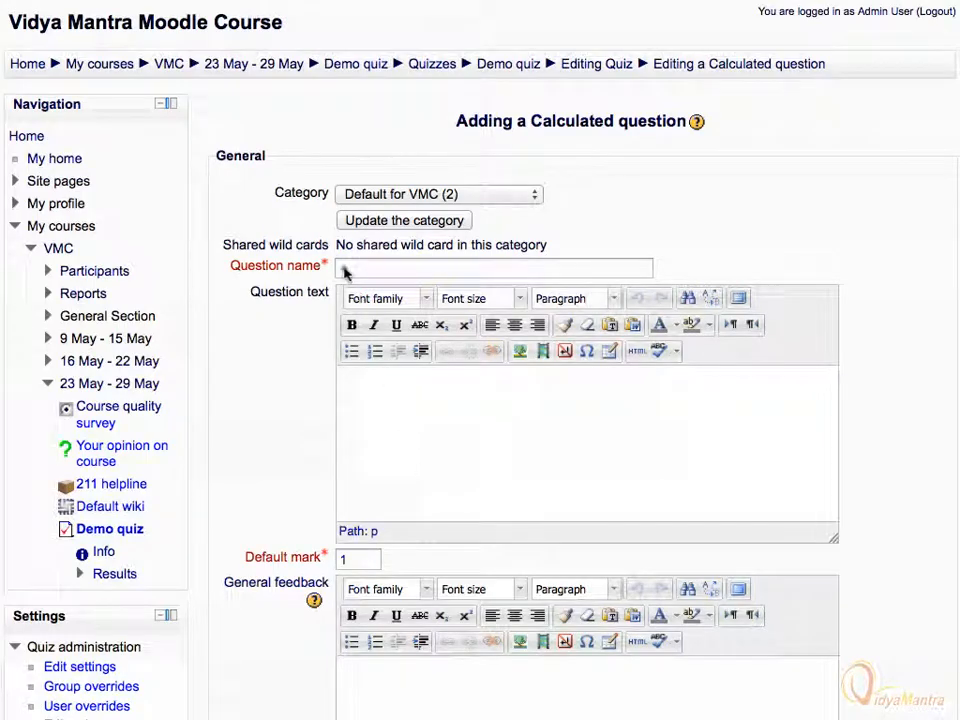
pyautogui.write('Calc-1')
pyautogui.write('5')
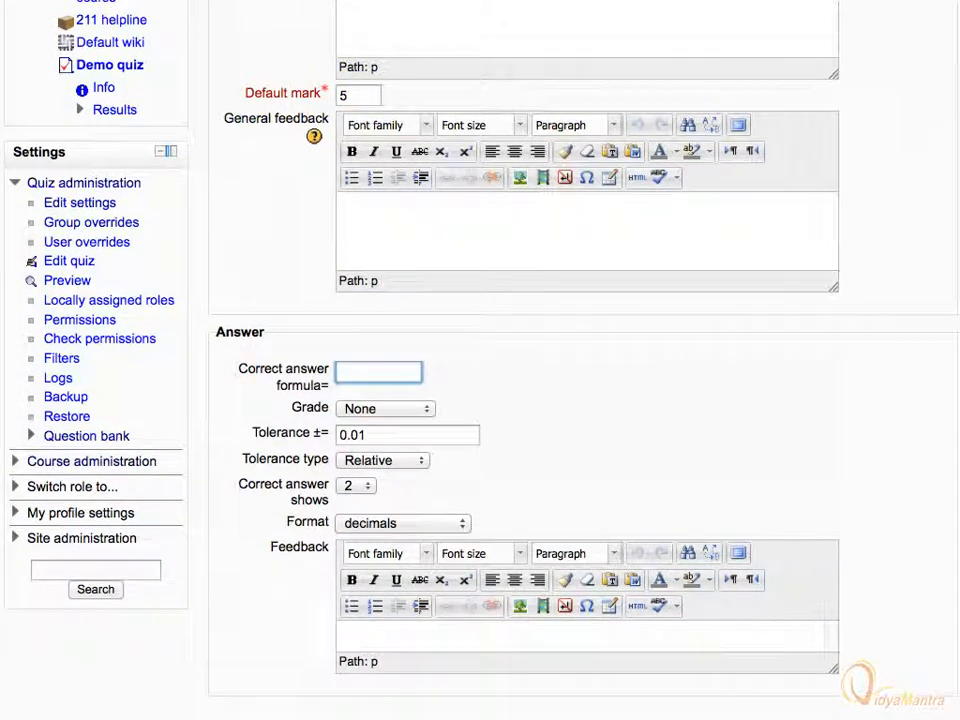
# Set correct answer formula {X}+{Y} at 100% grade, tolerance 0, feedback 'Absolutely right'.
pyautogui.write('{X}+{Y}')
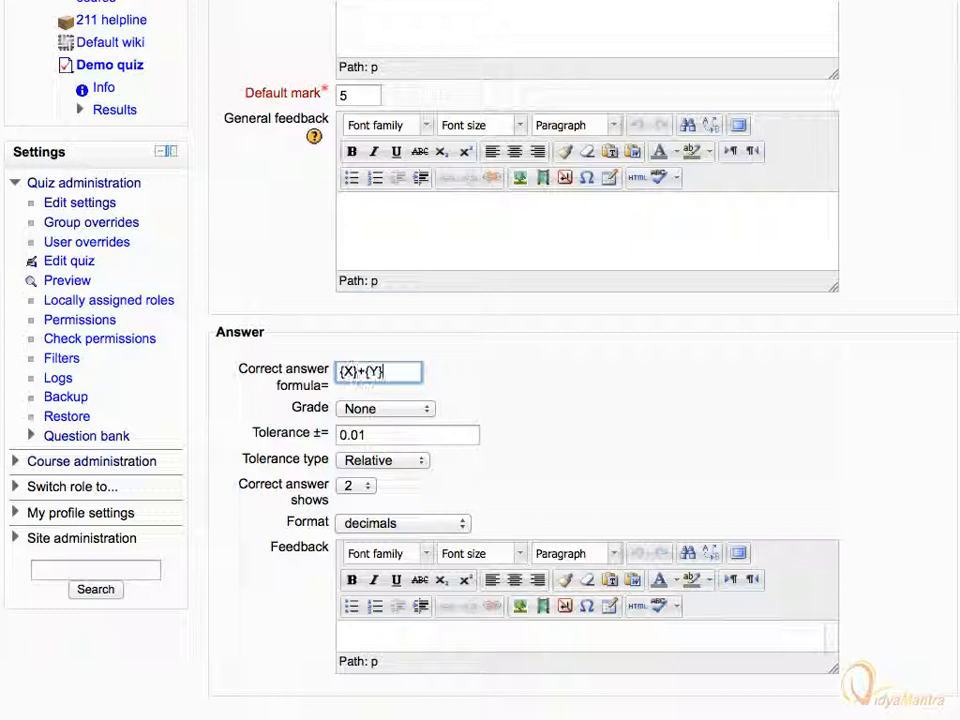
pyautogui.click(384, 408)
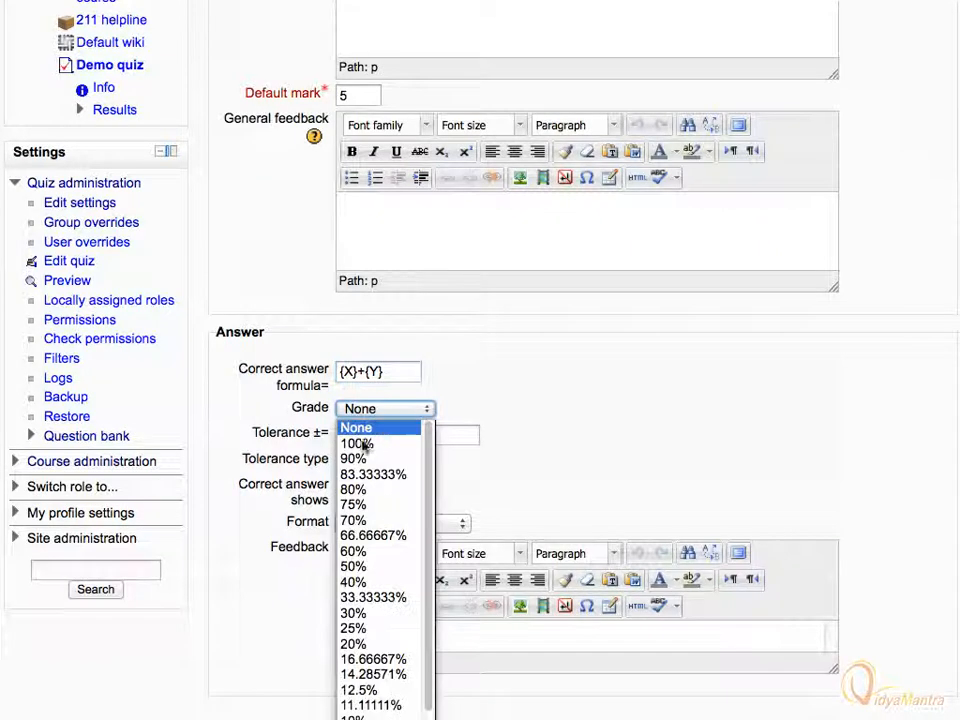
pyautogui.click(356, 444)
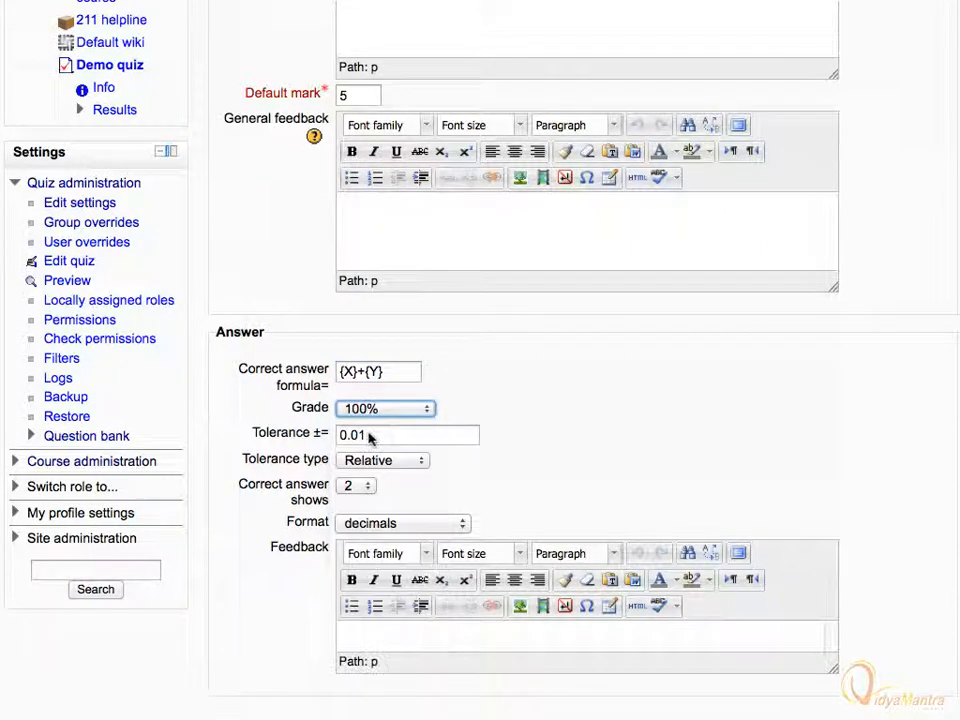
pyautogui.write('0')
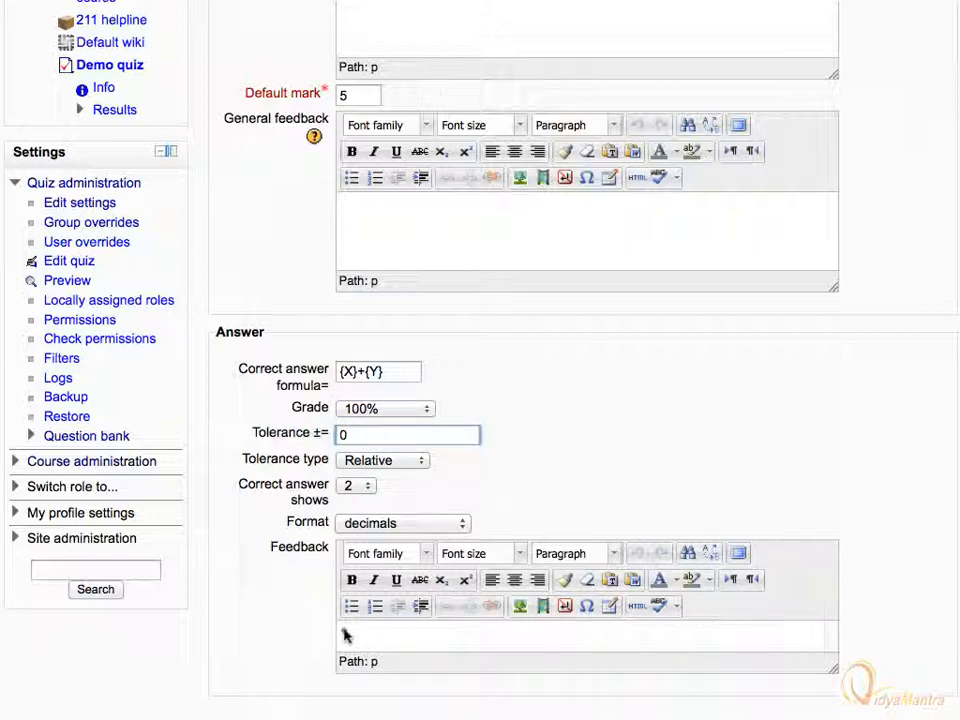
pyautogui.write('Absolutely right')
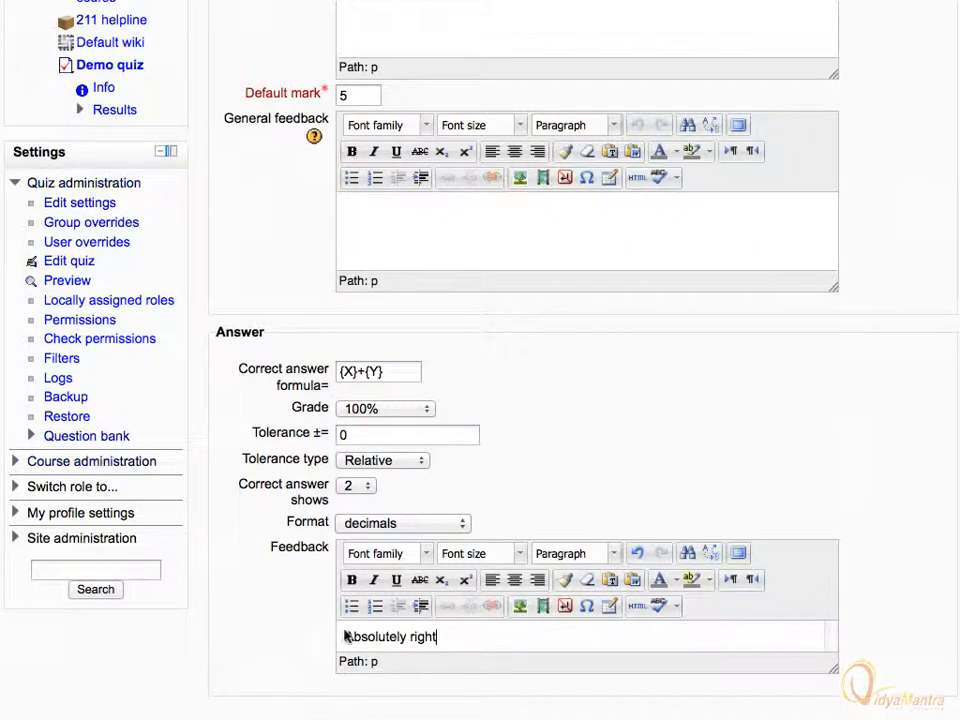
pyautogui.scroll(-3)
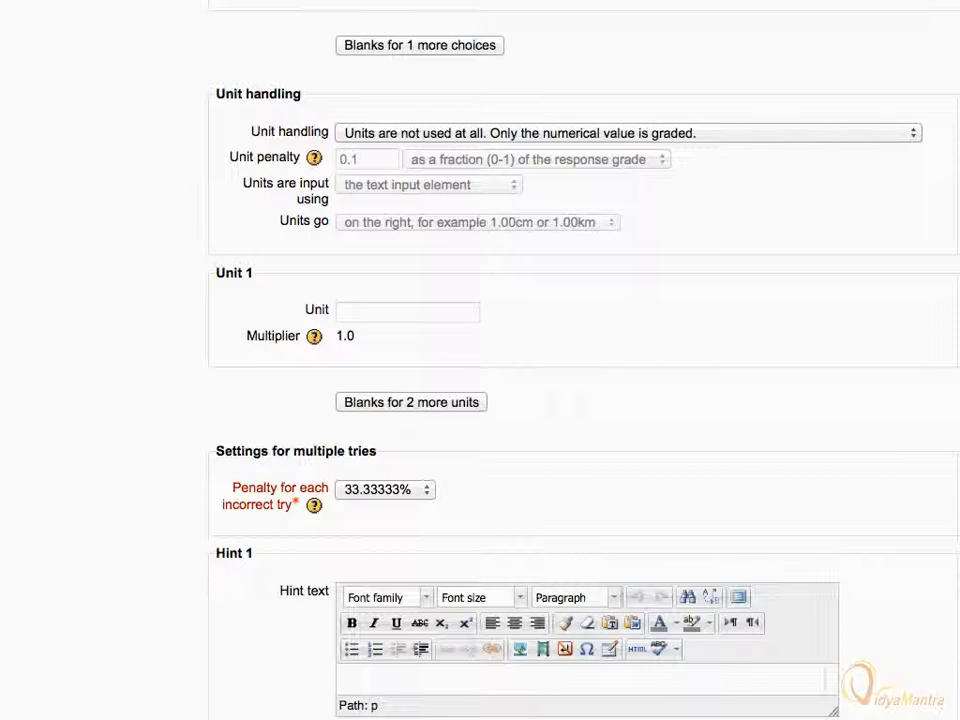
pyautogui.moveTo(344, 636)
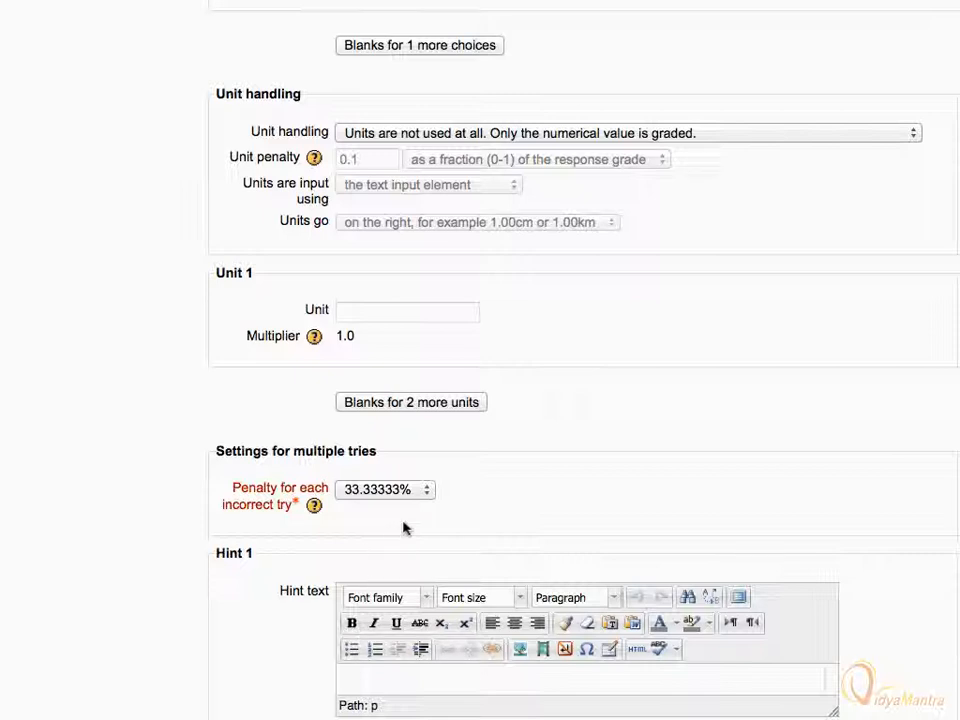
# Save the Calc-1 question settings and continue to the wildcard dataset properties.
pyautogui.click(384, 488)
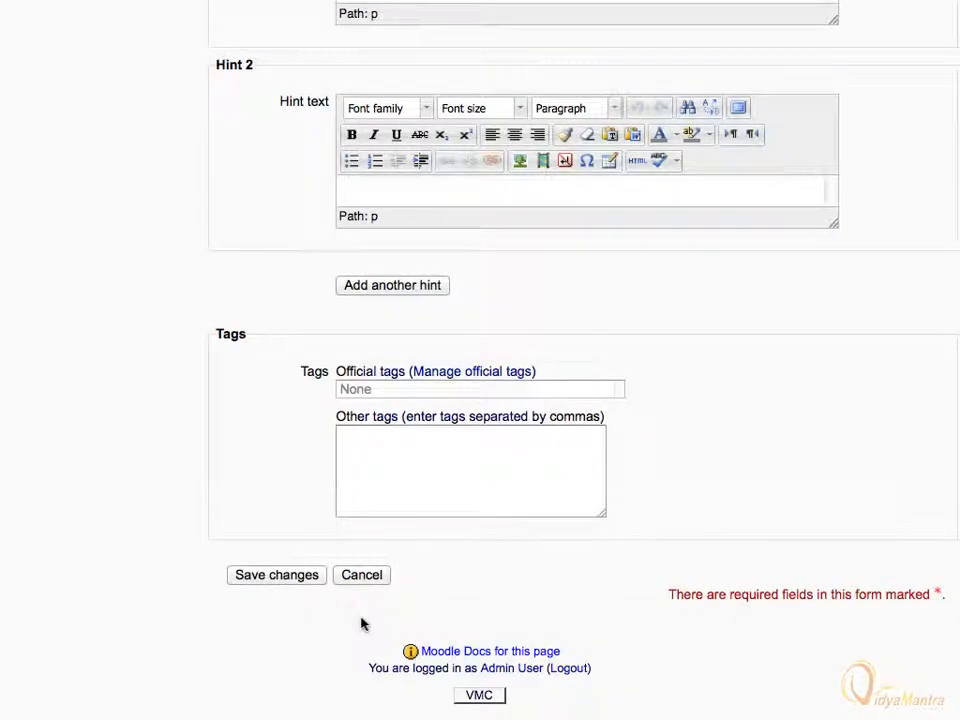
pyautogui.click(276, 576)
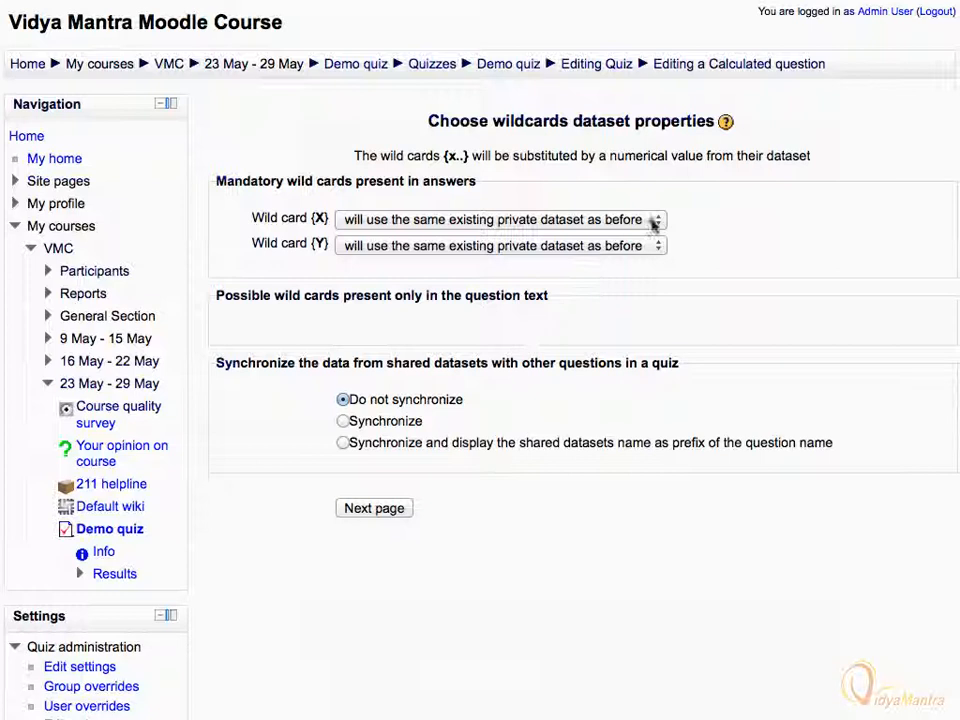
# Make wildcards X and Y use a new shared dataset and move on to editing the datasets.
pyautogui.click(500, 218)
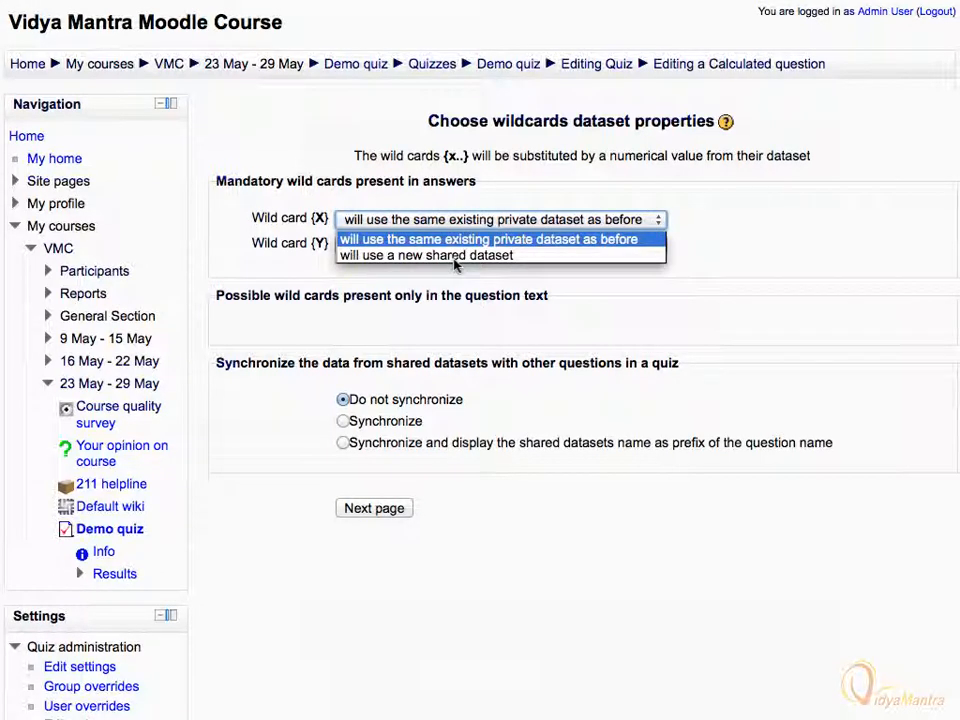
pyautogui.click(426, 256)
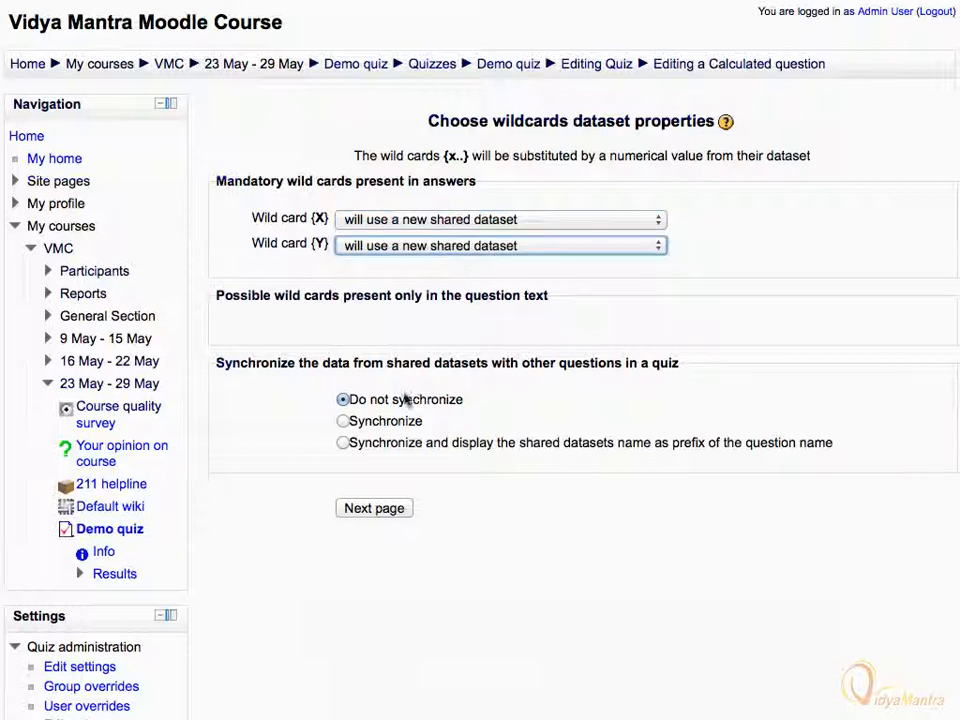
pyautogui.click(372, 508)
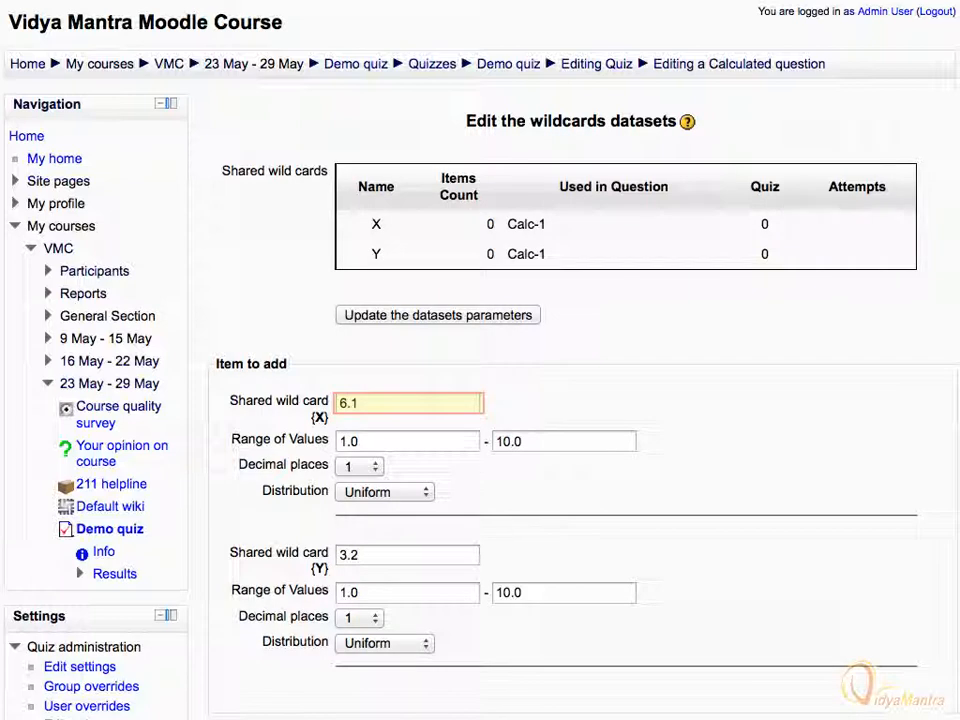
pyautogui.click(408, 442)
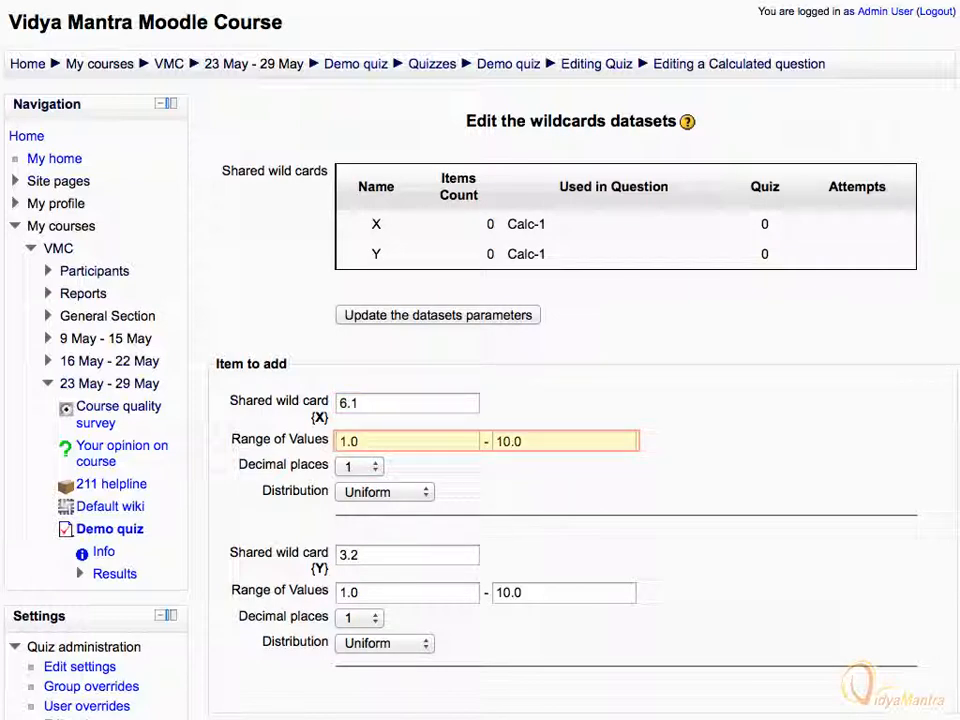
pyautogui.click(360, 466)
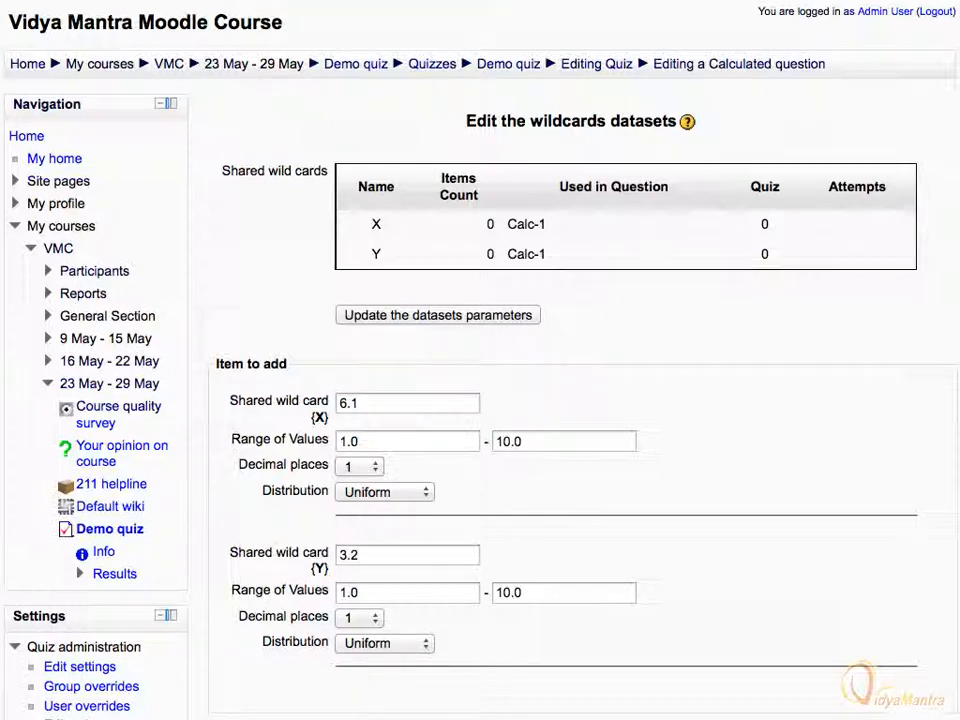
pyautogui.scroll(-3)
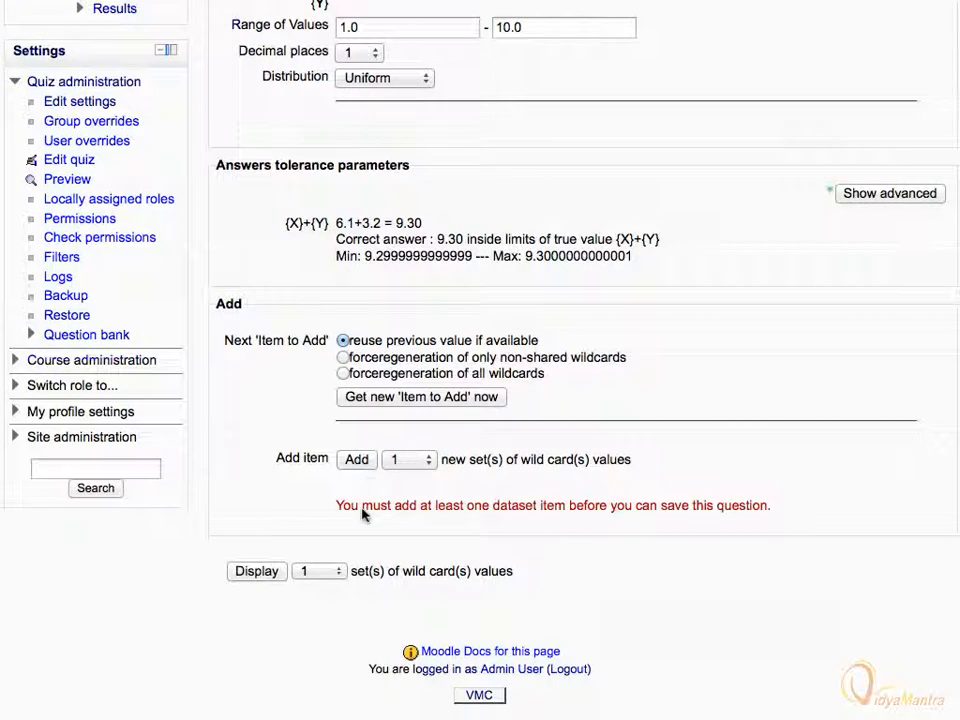
pyautogui.moveTo(424, 460)
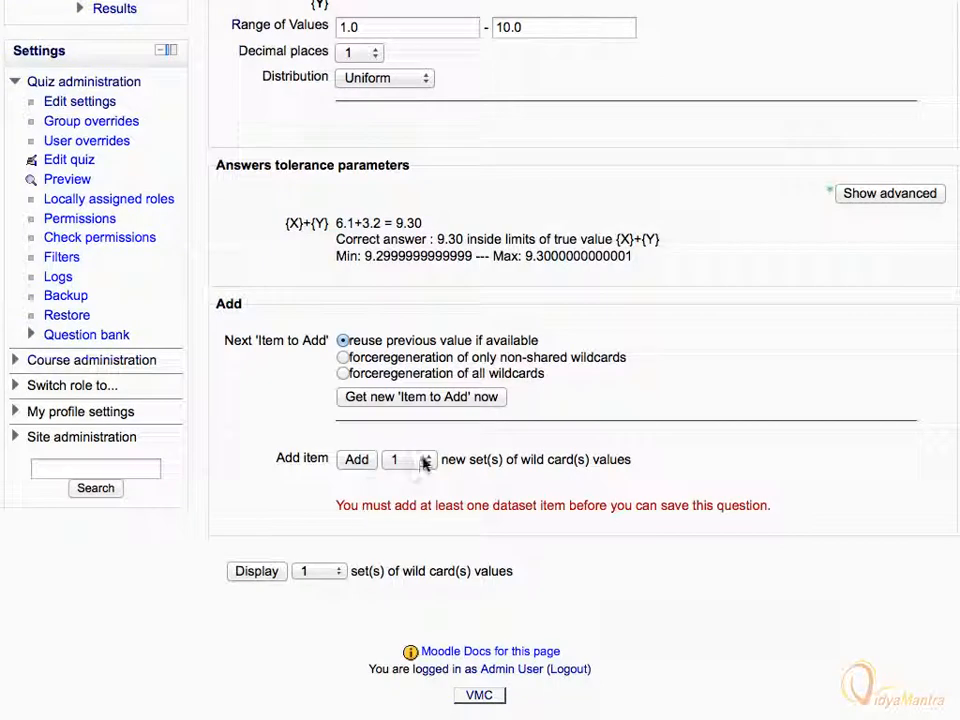
# Add 20 wildcard value sets to Calc-1 and save the question to the question bank.
pyautogui.click(408, 458)
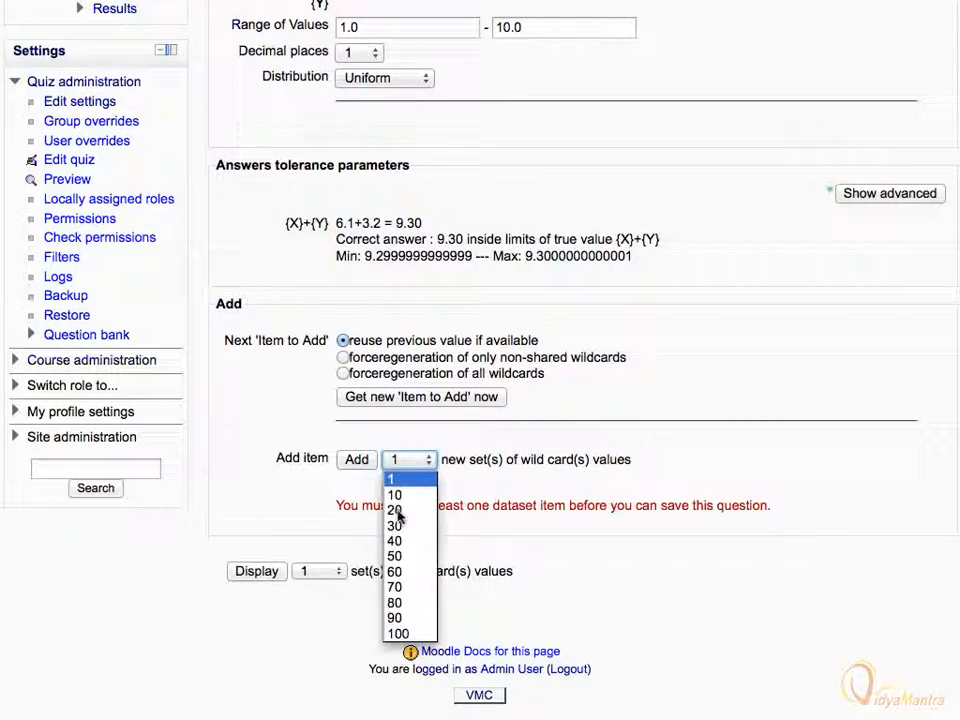
pyautogui.click(394, 510)
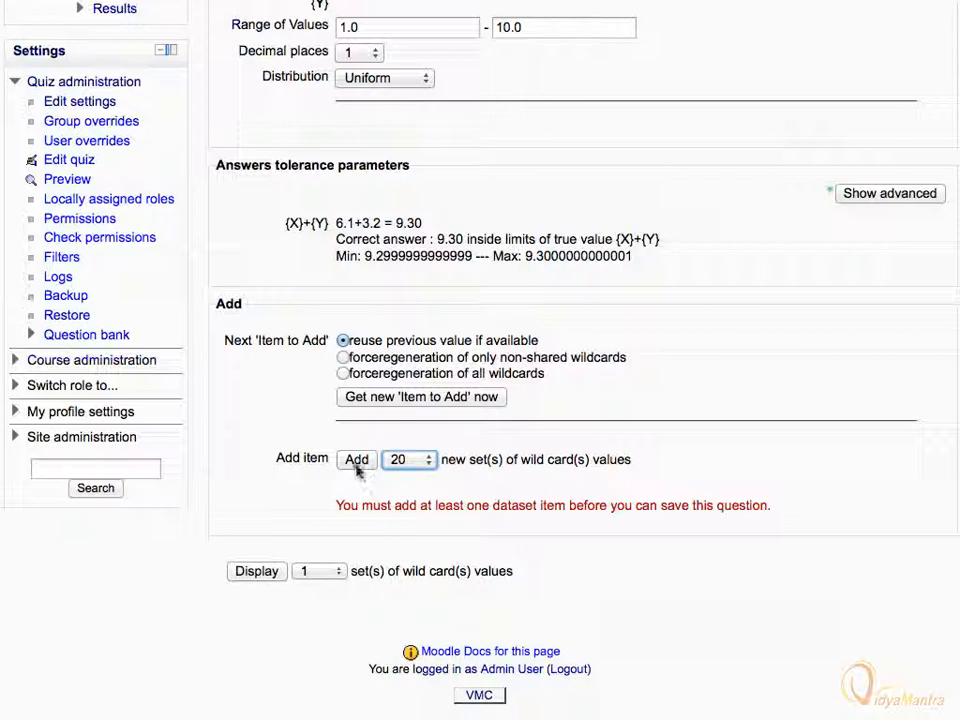
pyautogui.click(356, 458)
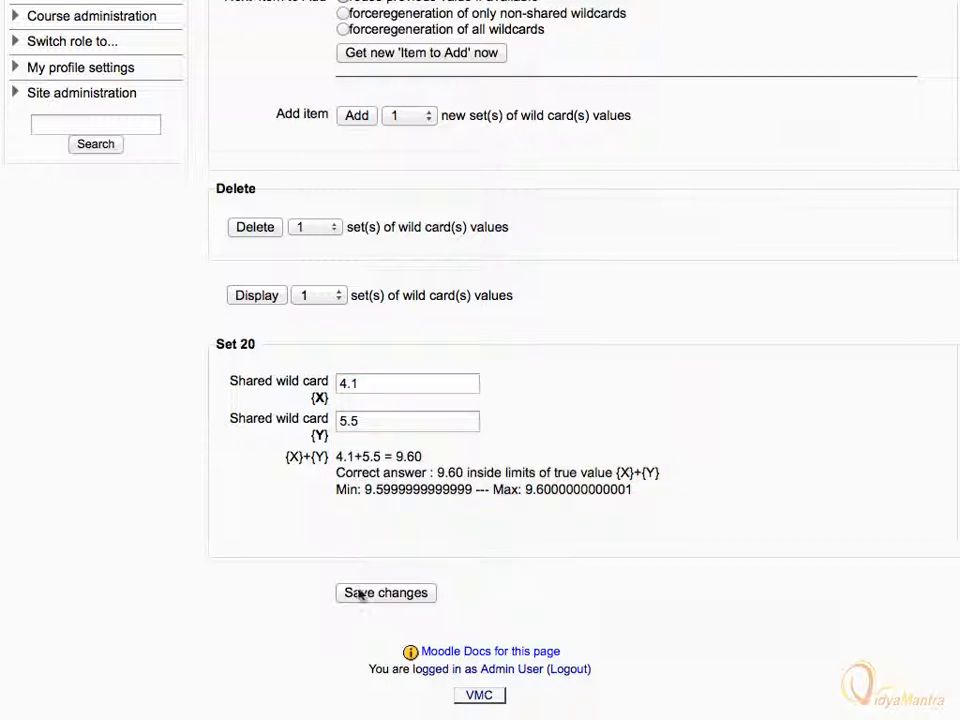
pyautogui.click(384, 592)
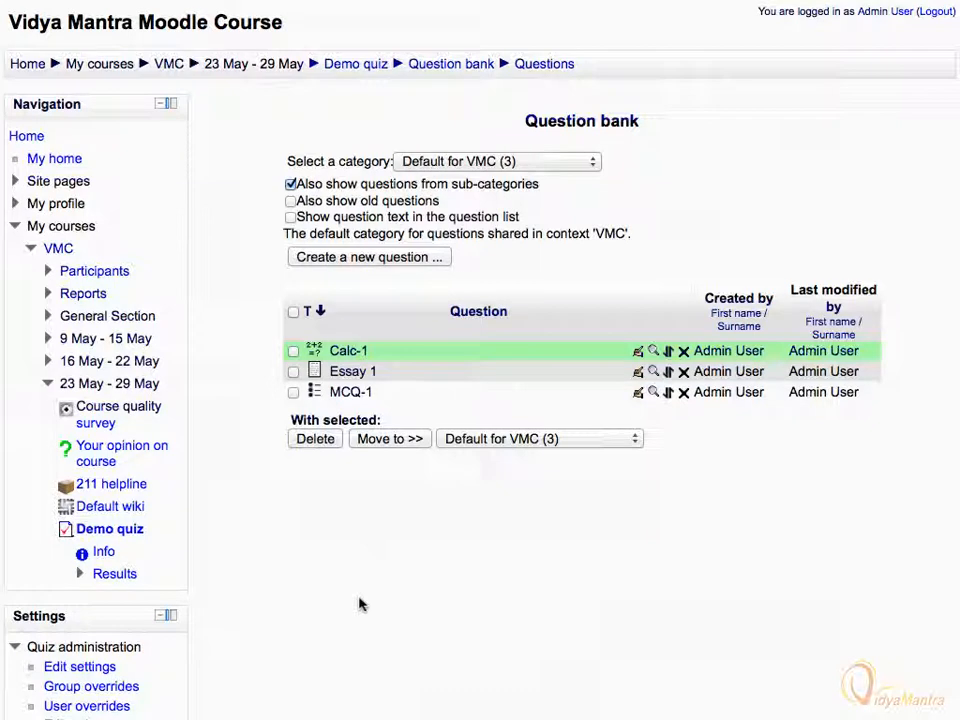
pyautogui.moveTo(564, 430)
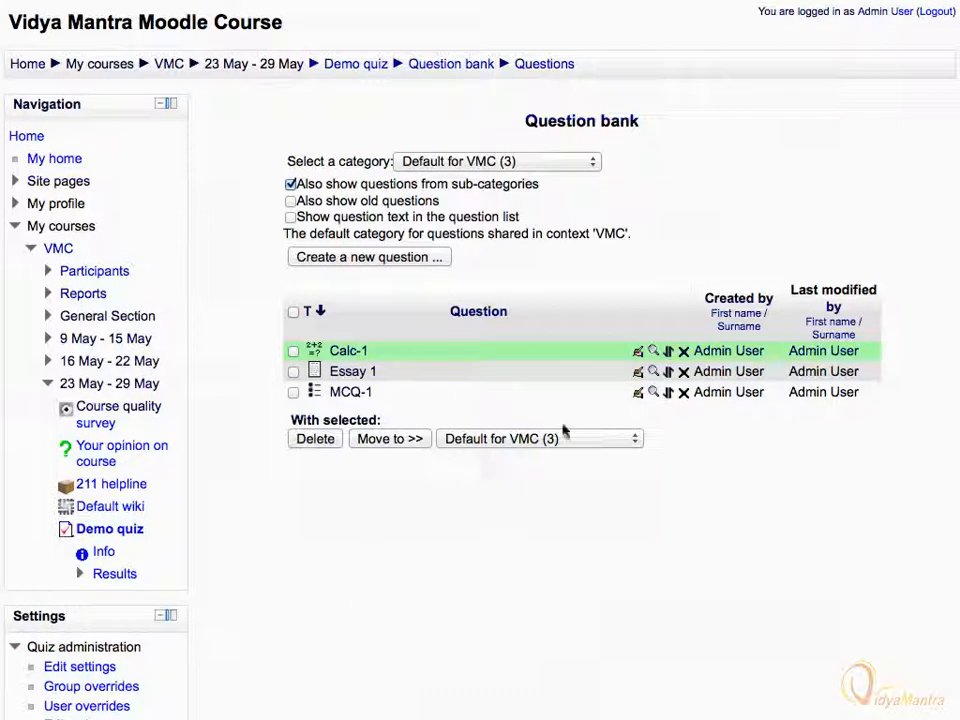
# Preview Calc-1 from the question bank, showing x+y for x=4.1 and y=5.5.
pyautogui.click(652, 352)
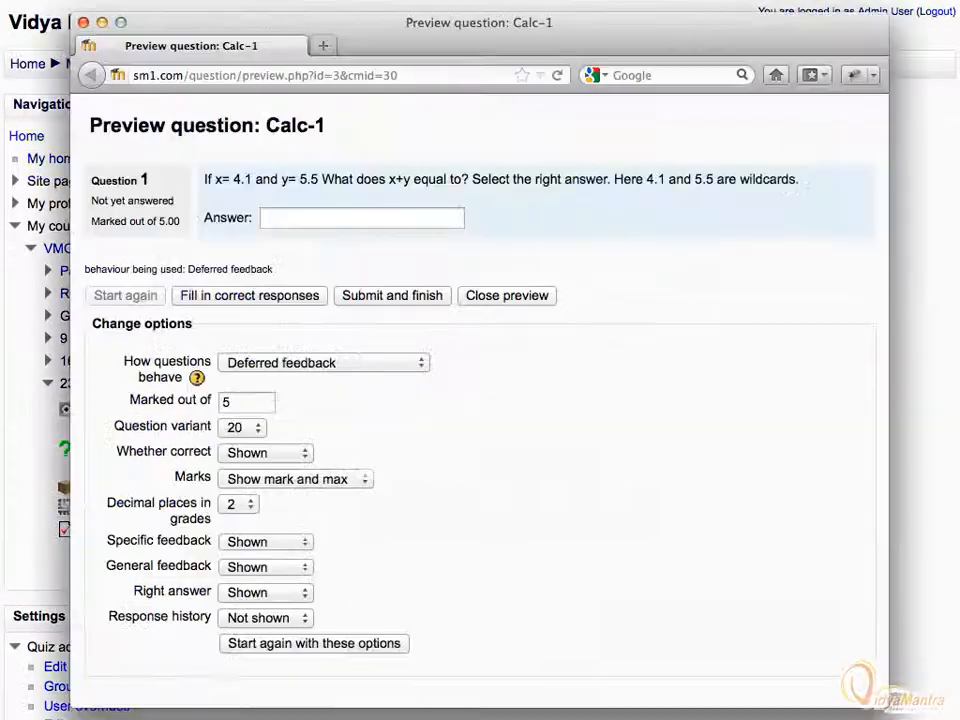